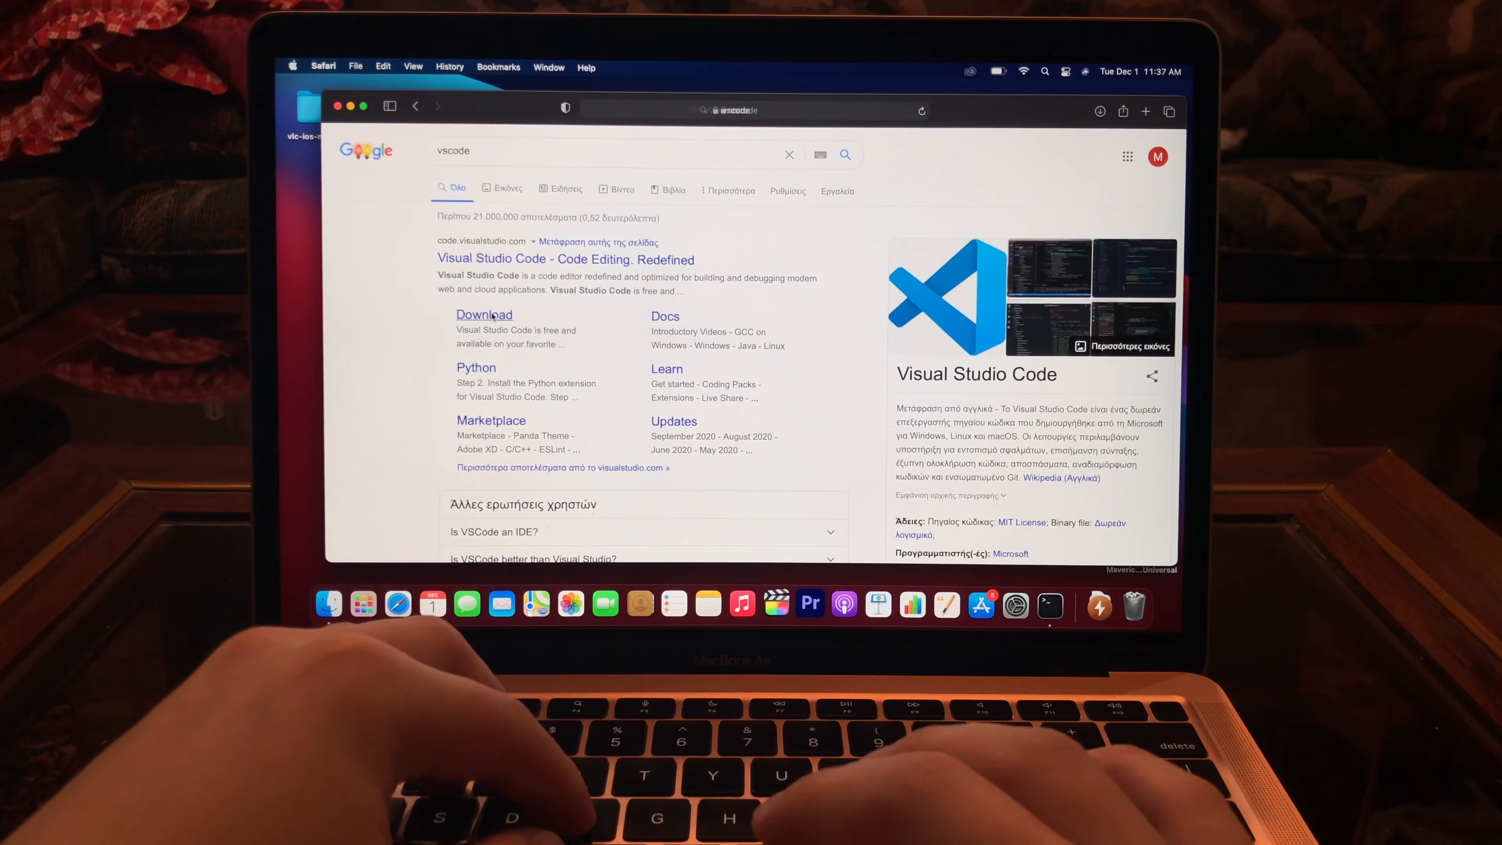
Step: Follow the Download sitelink under the Visual Studio Code result
click(484, 314)
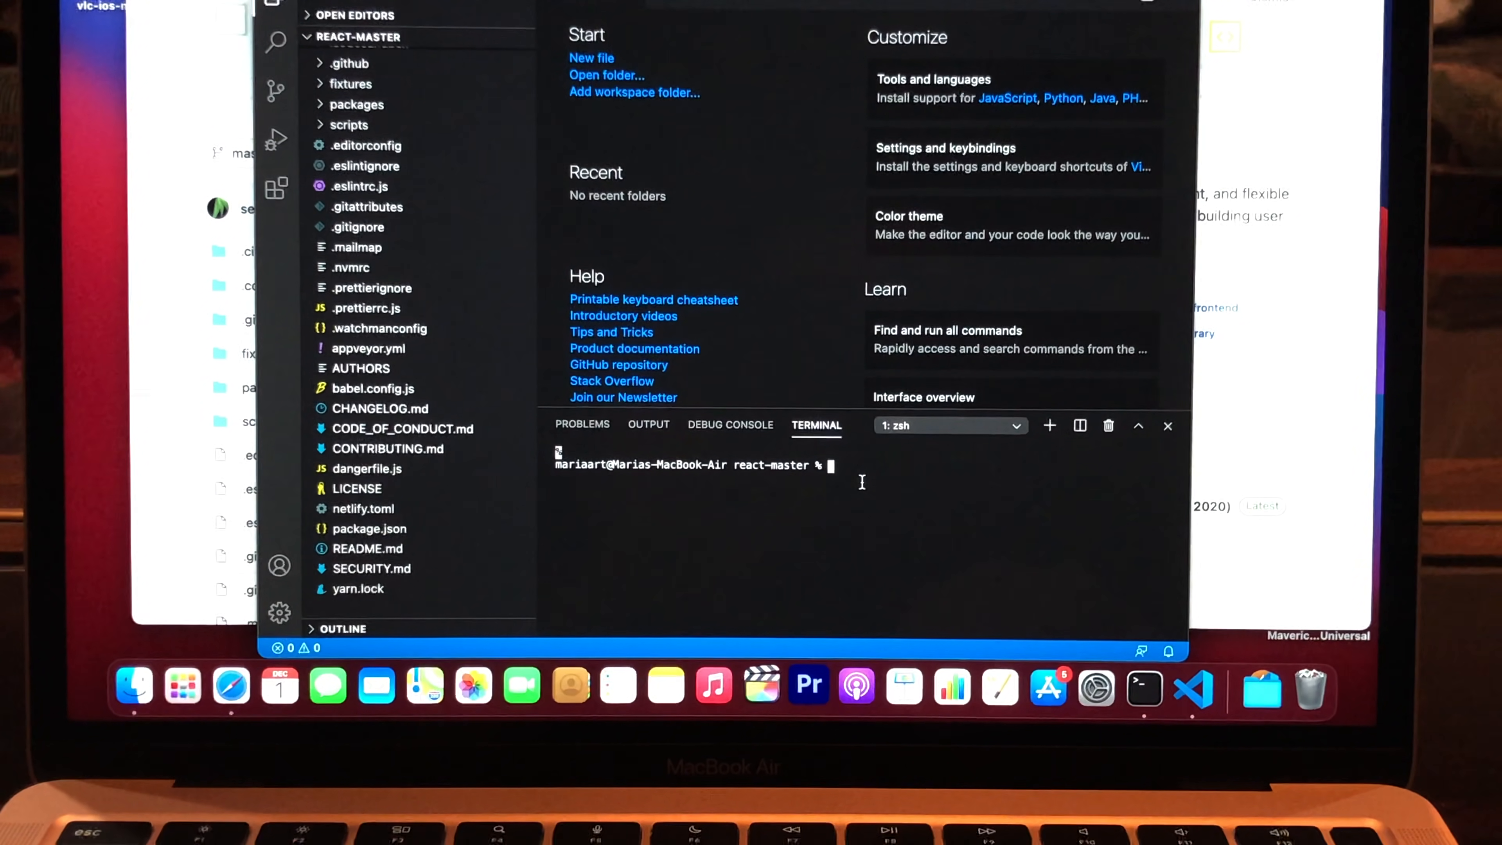
Step: Run yarn in the terminal to install the react-master dependencies
text(yar)
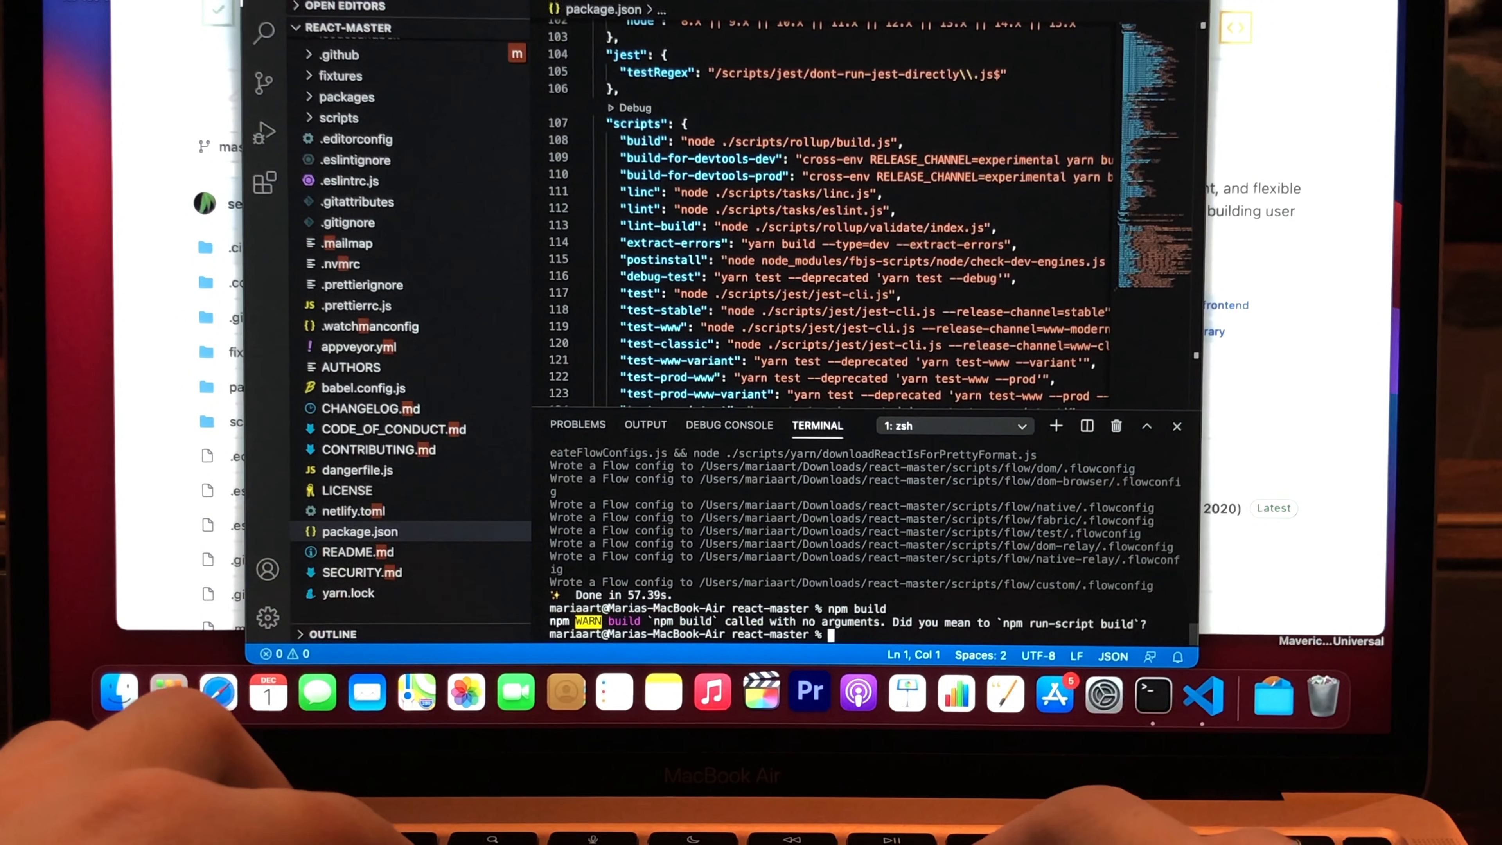
Step: Rerun the React build with npm run build in the terminal
text(npm run)
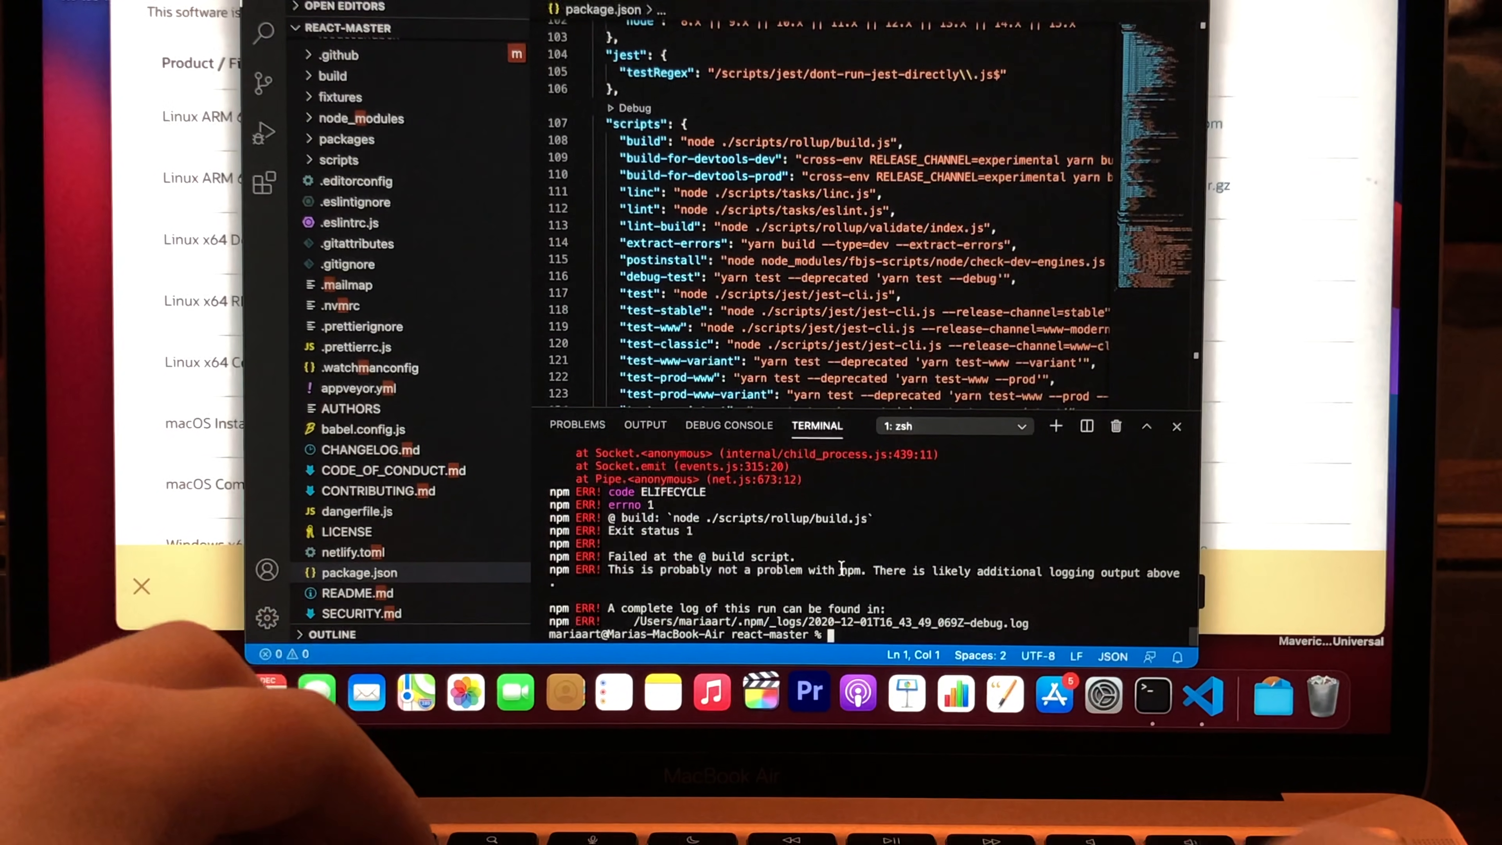
text(npm run build)
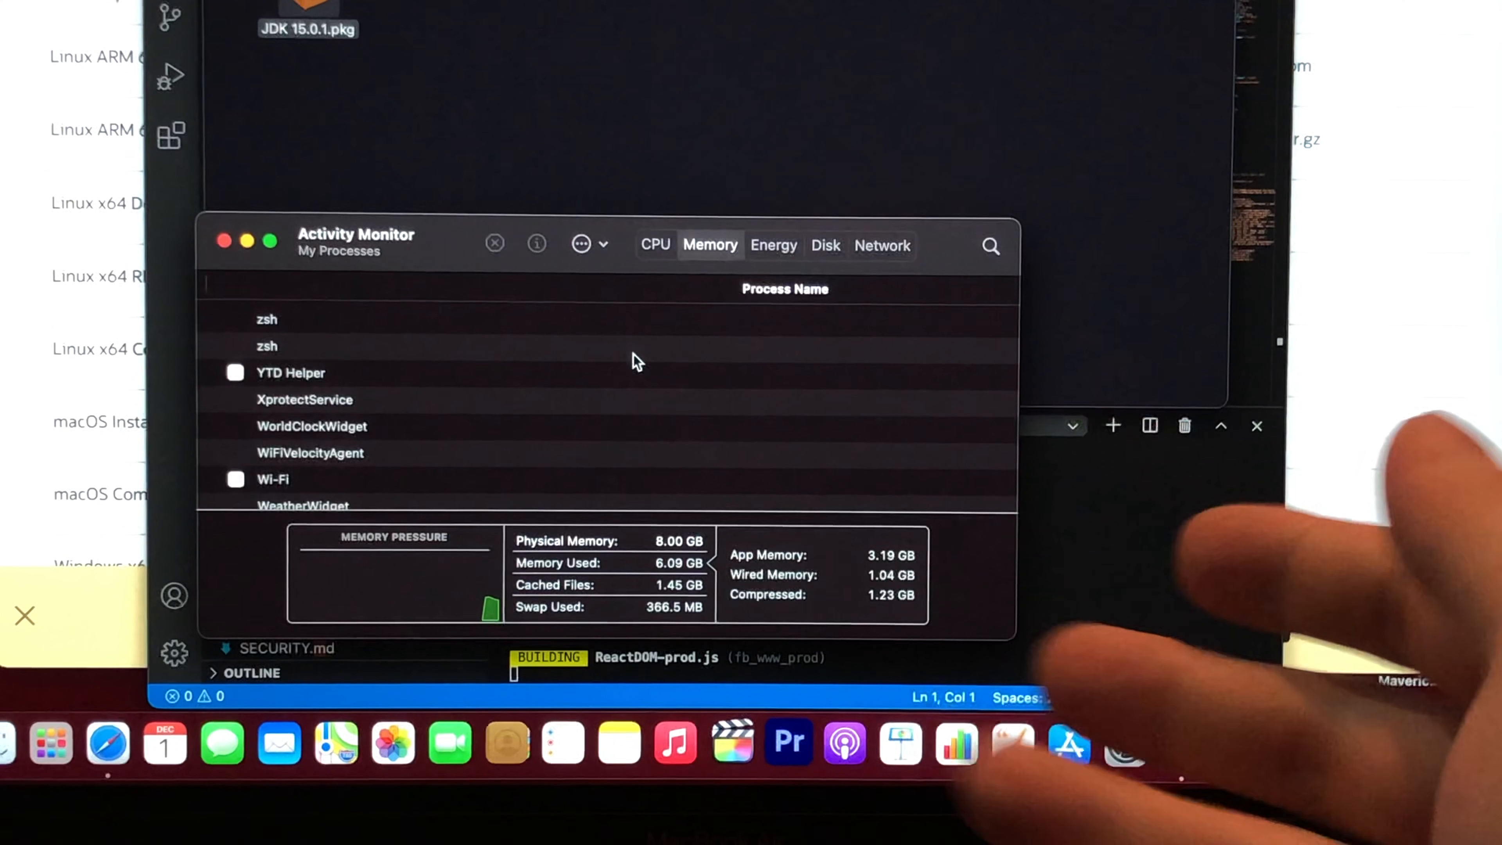
Step: View the Memory tab in Activity Monitor during the React build
click(656, 245)
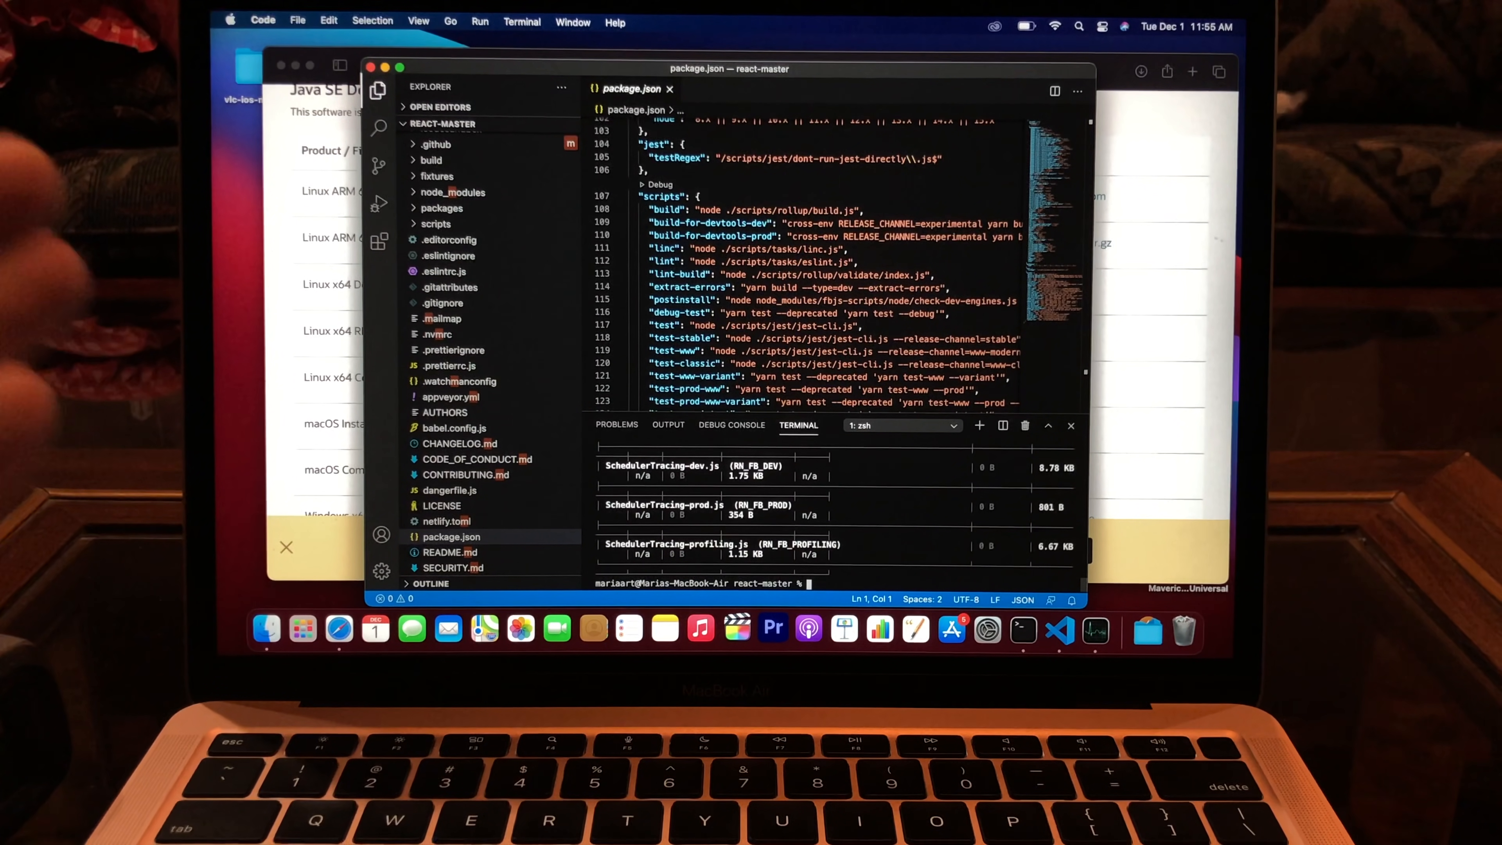
mouse_move(1085, 441)
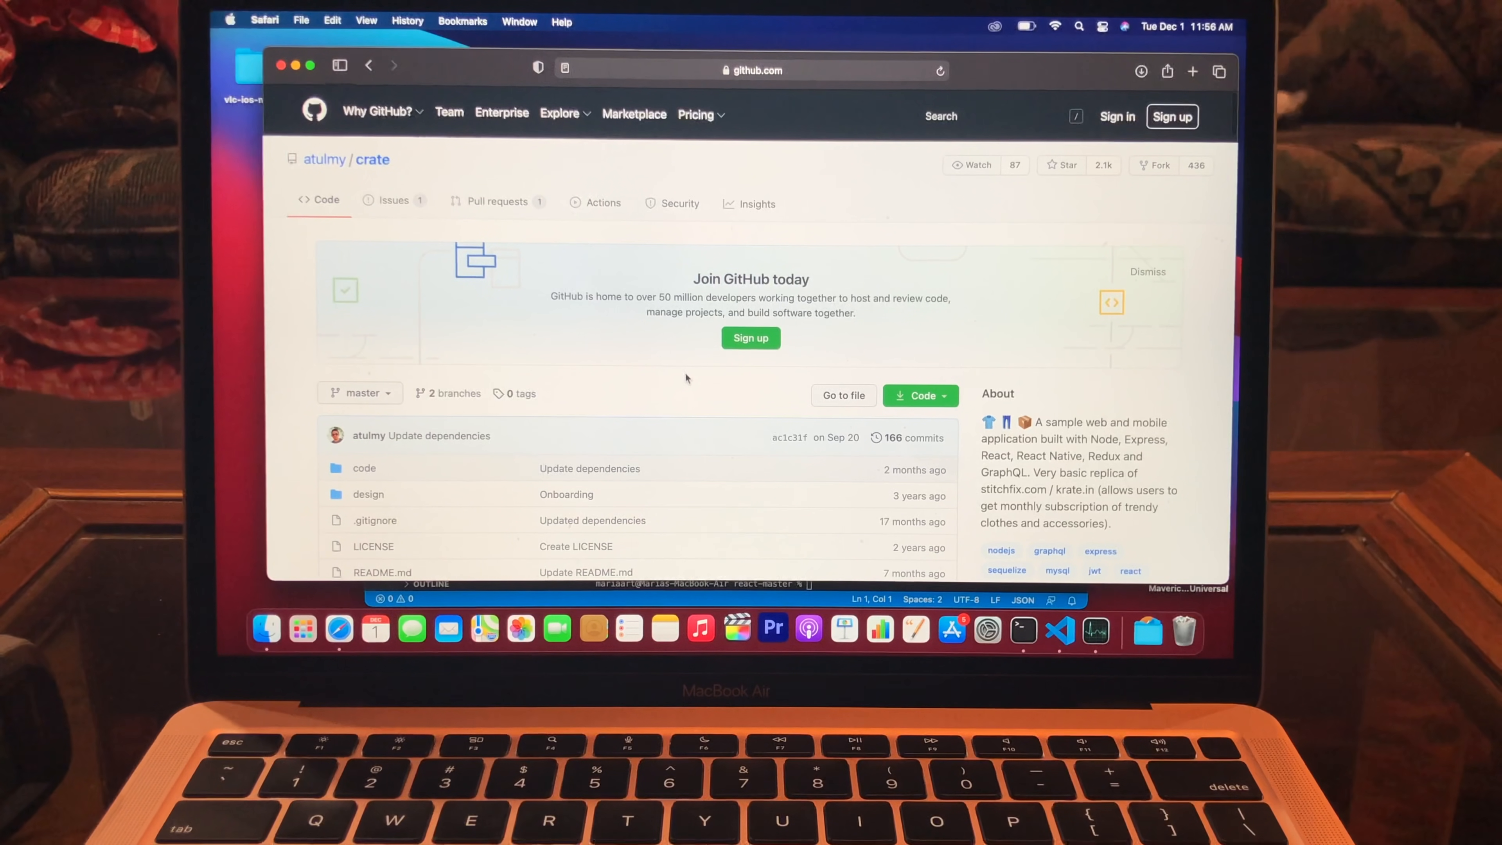
Step: Reveal the repository's download options from the green Code button
click(1059, 630)
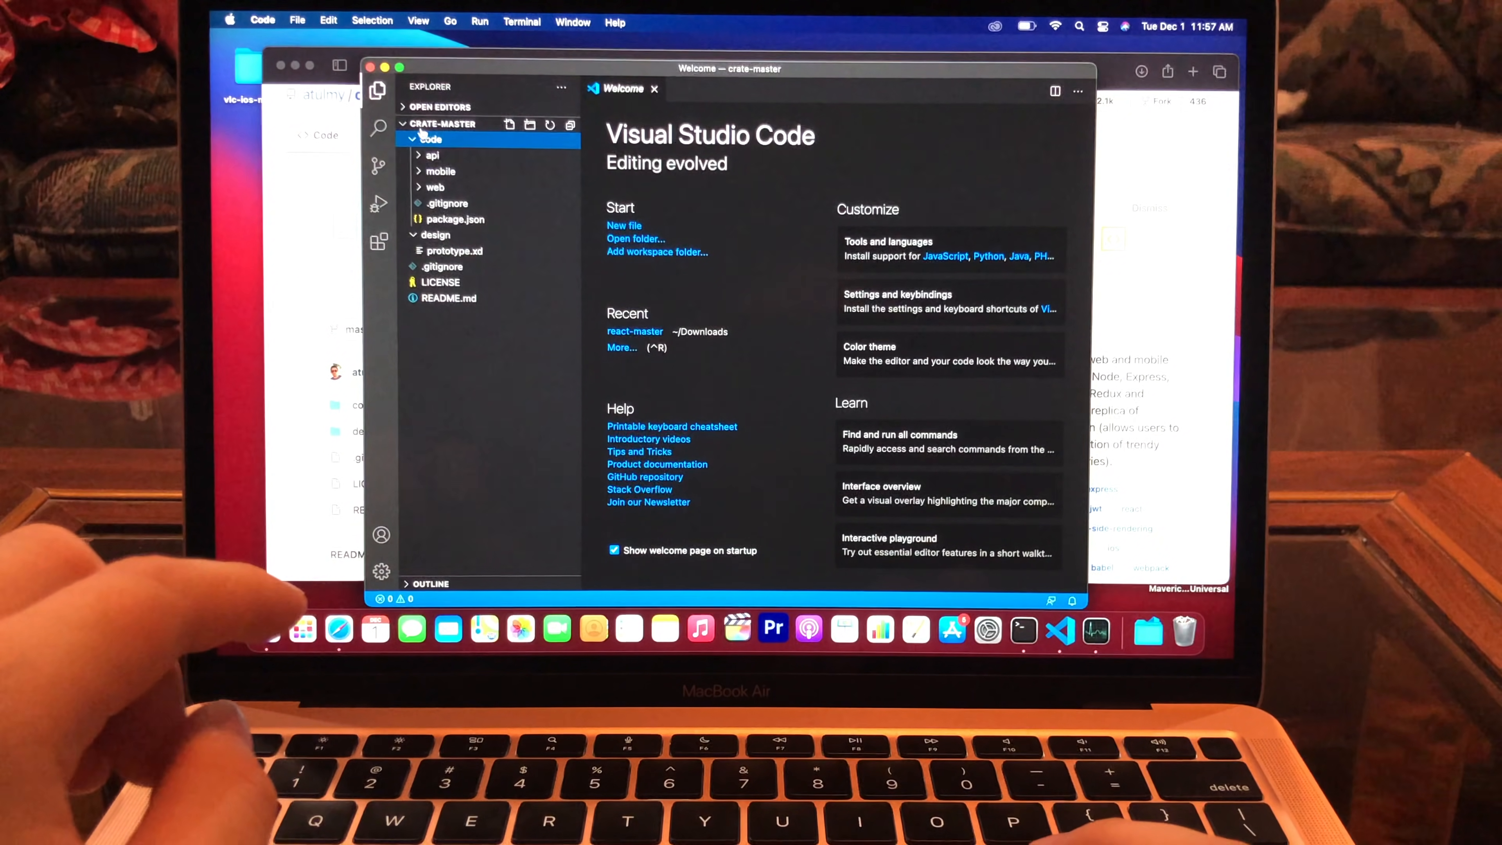
Step: Install the web app's dependencies from the code folder and view its package.json
click(435, 187)
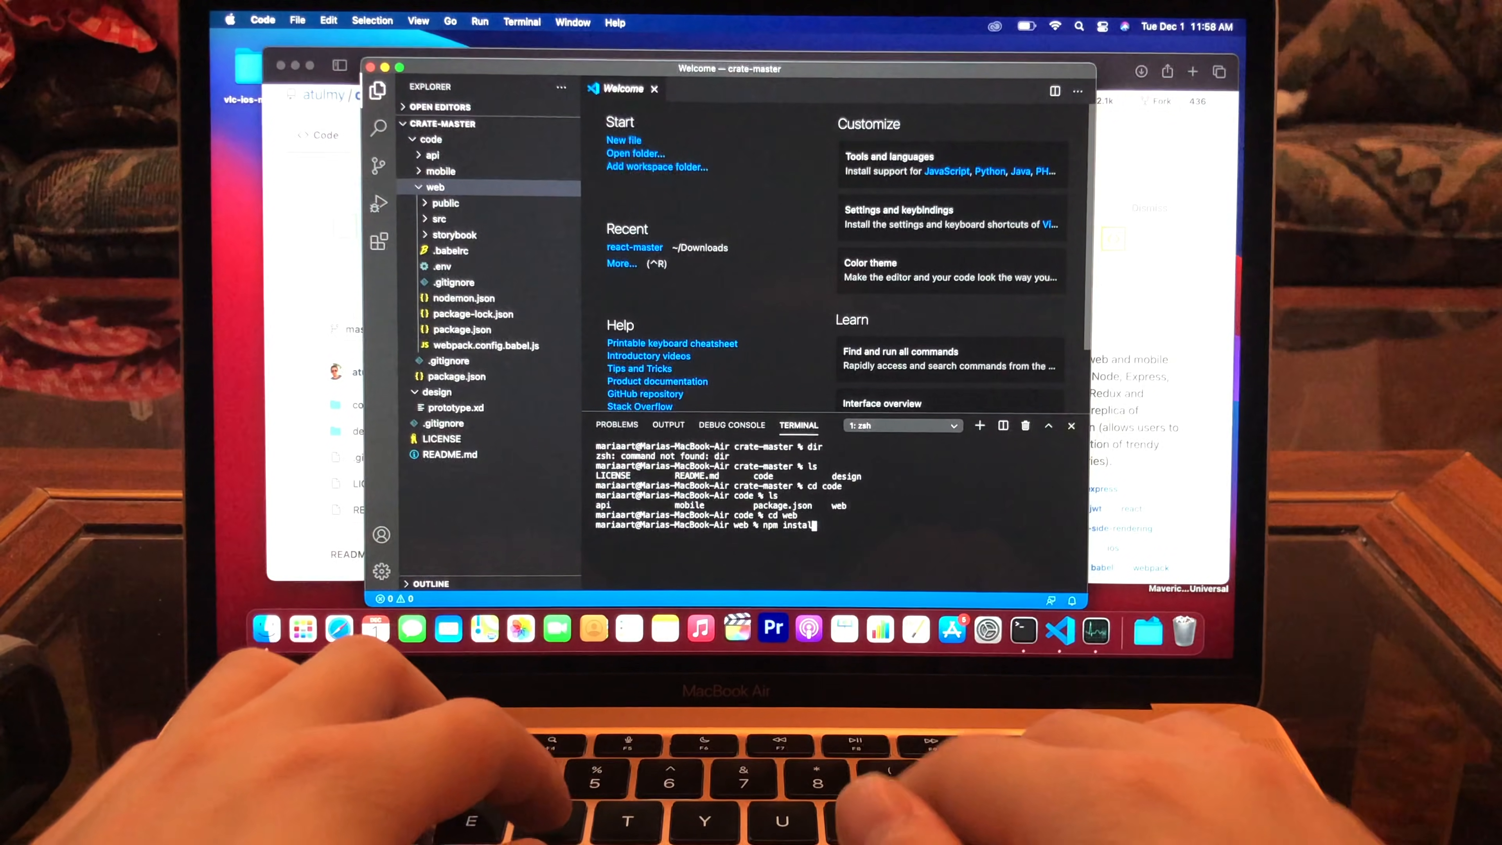
key(Enter)
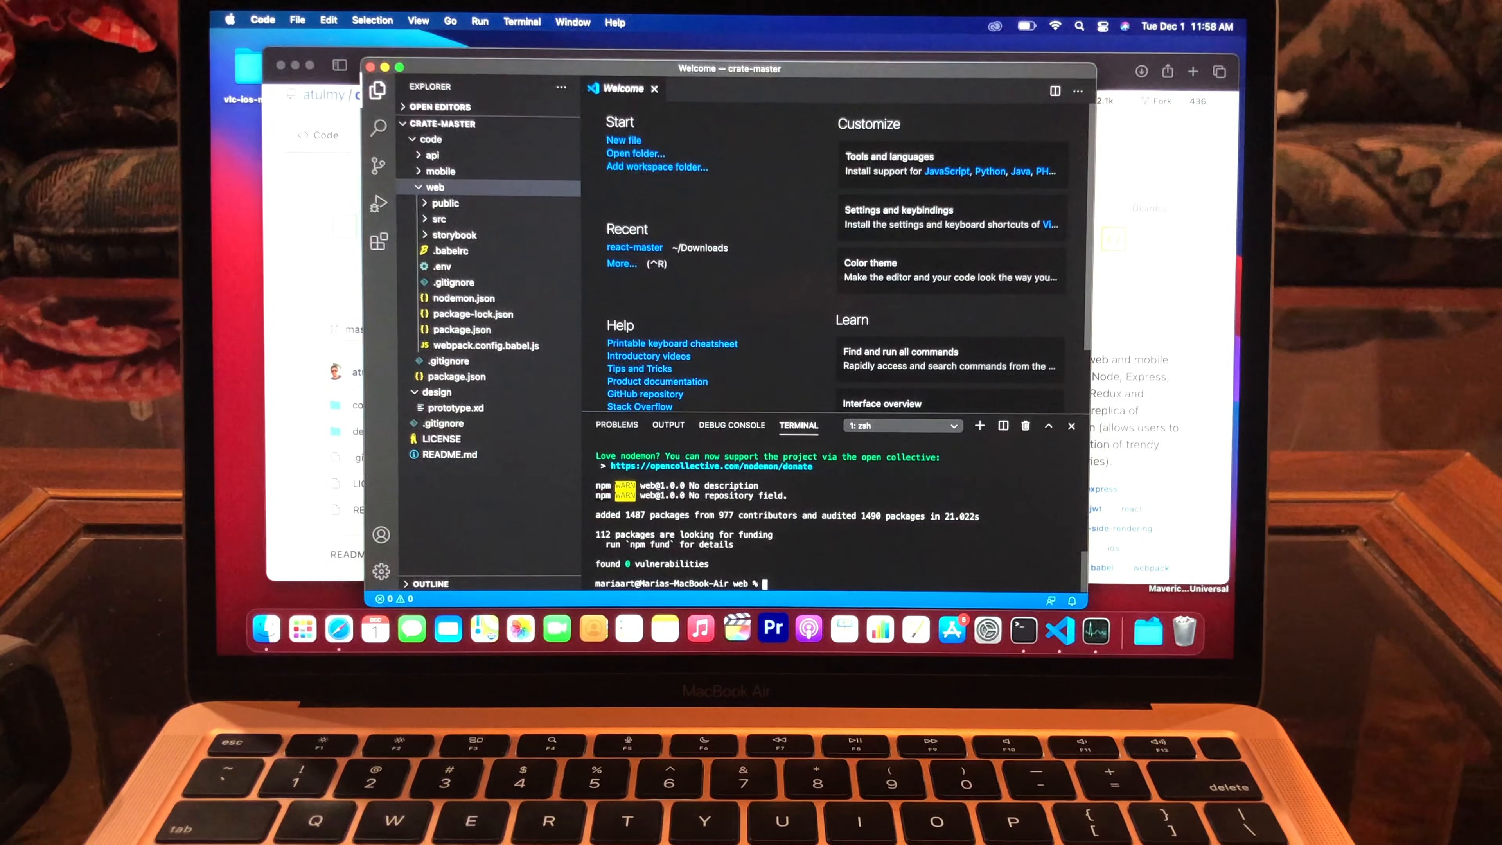
click(457, 329)
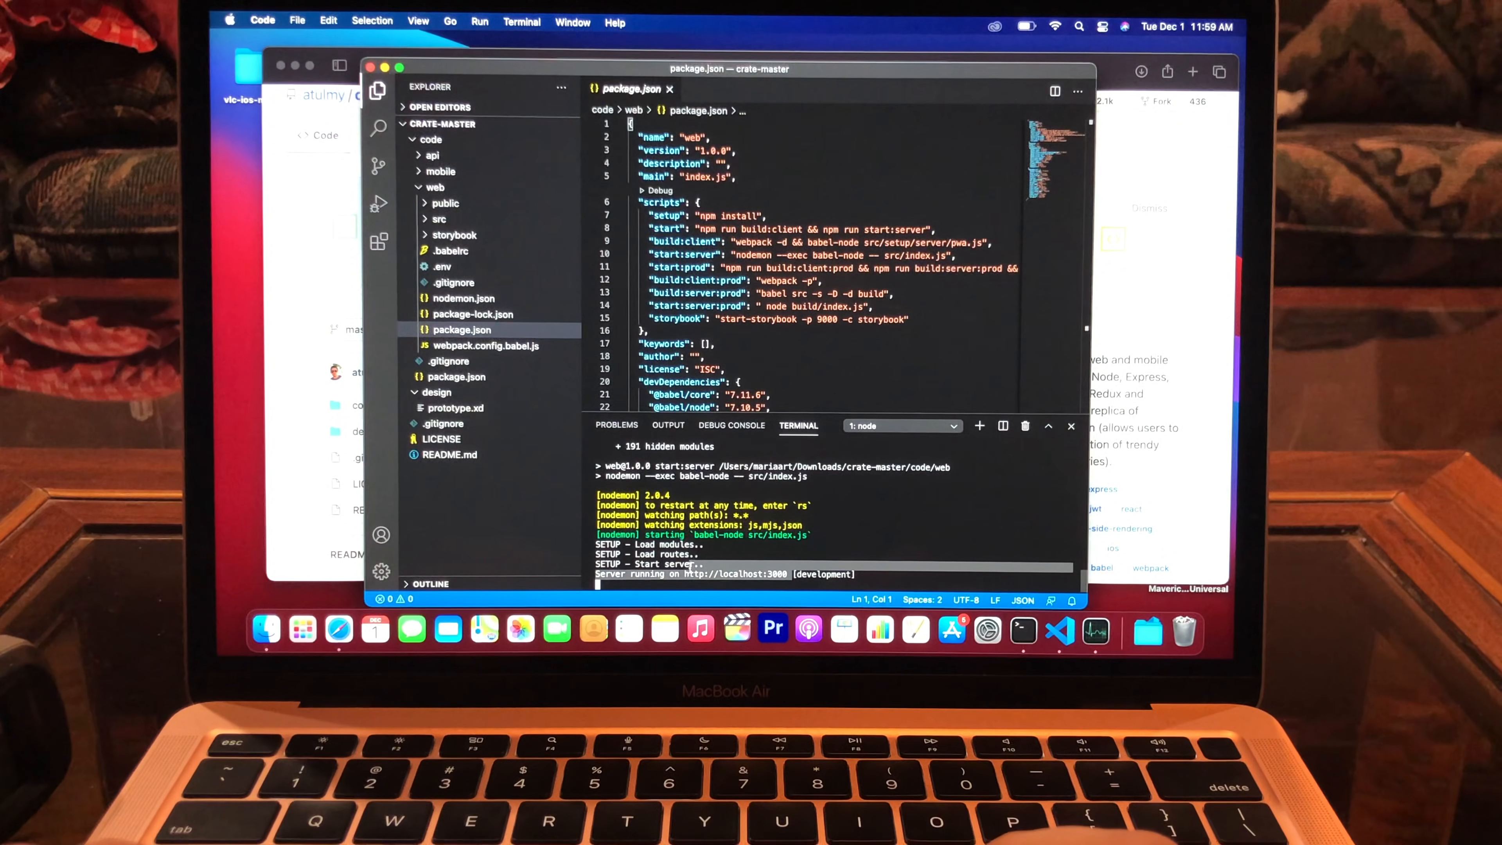
mouse_move(729, 574)
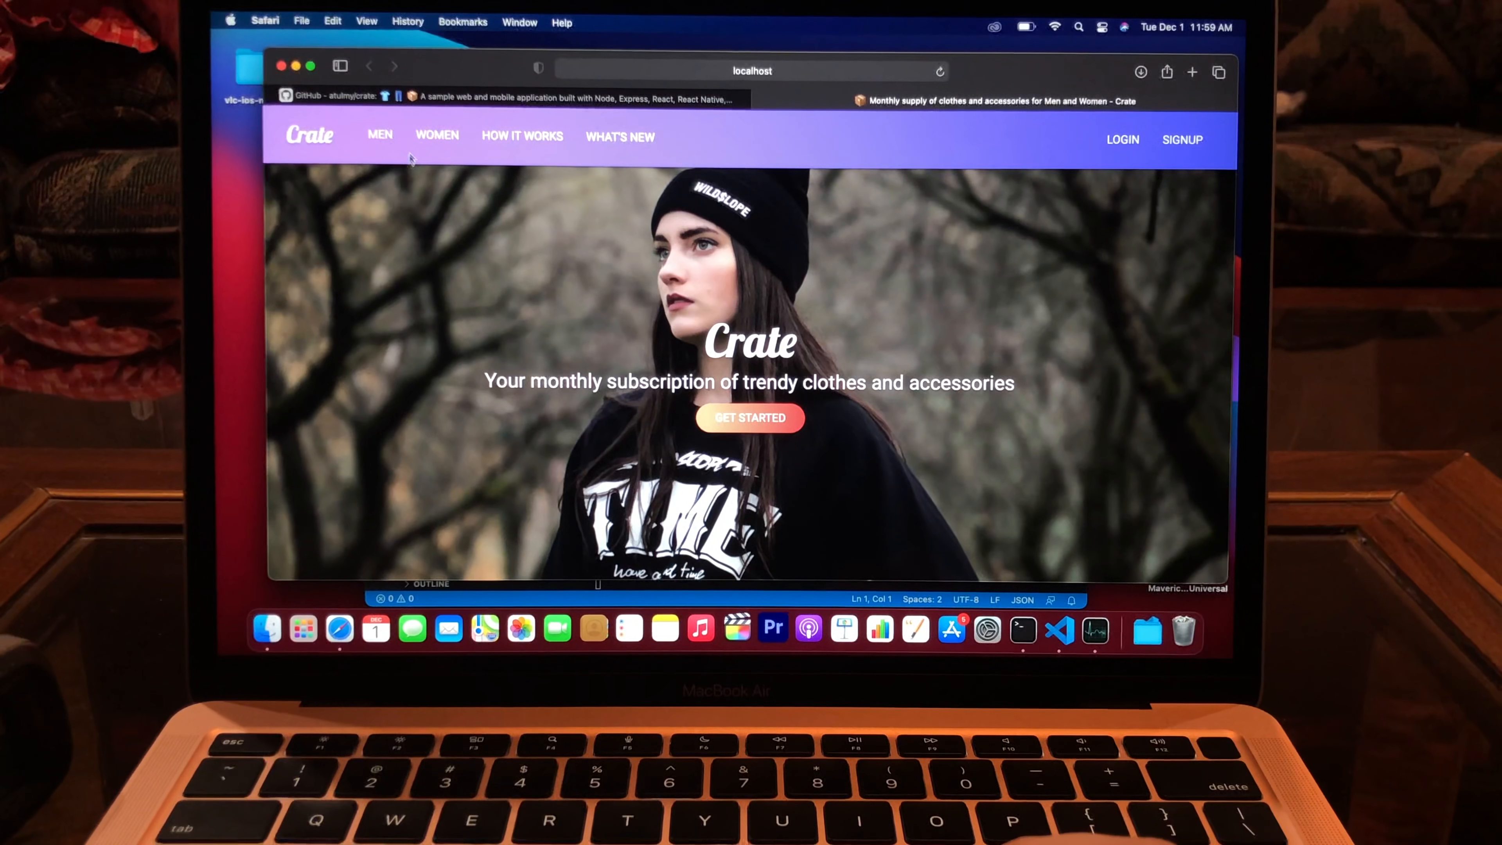
Step: Browse the Women page, submit a new account on the sign-up form, and return to the Crate home page
click(437, 135)
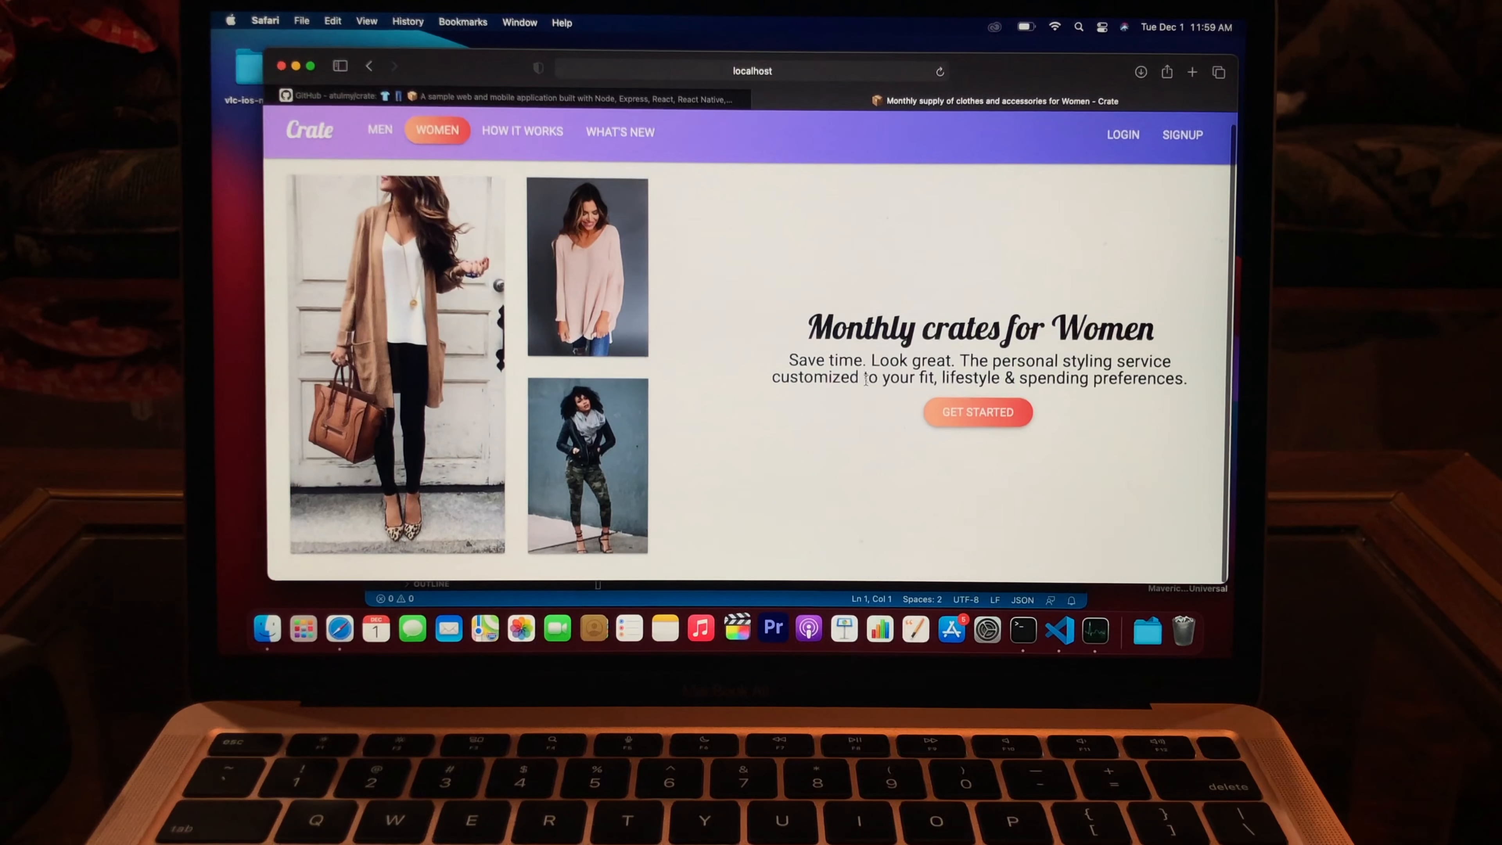
click(522, 131)
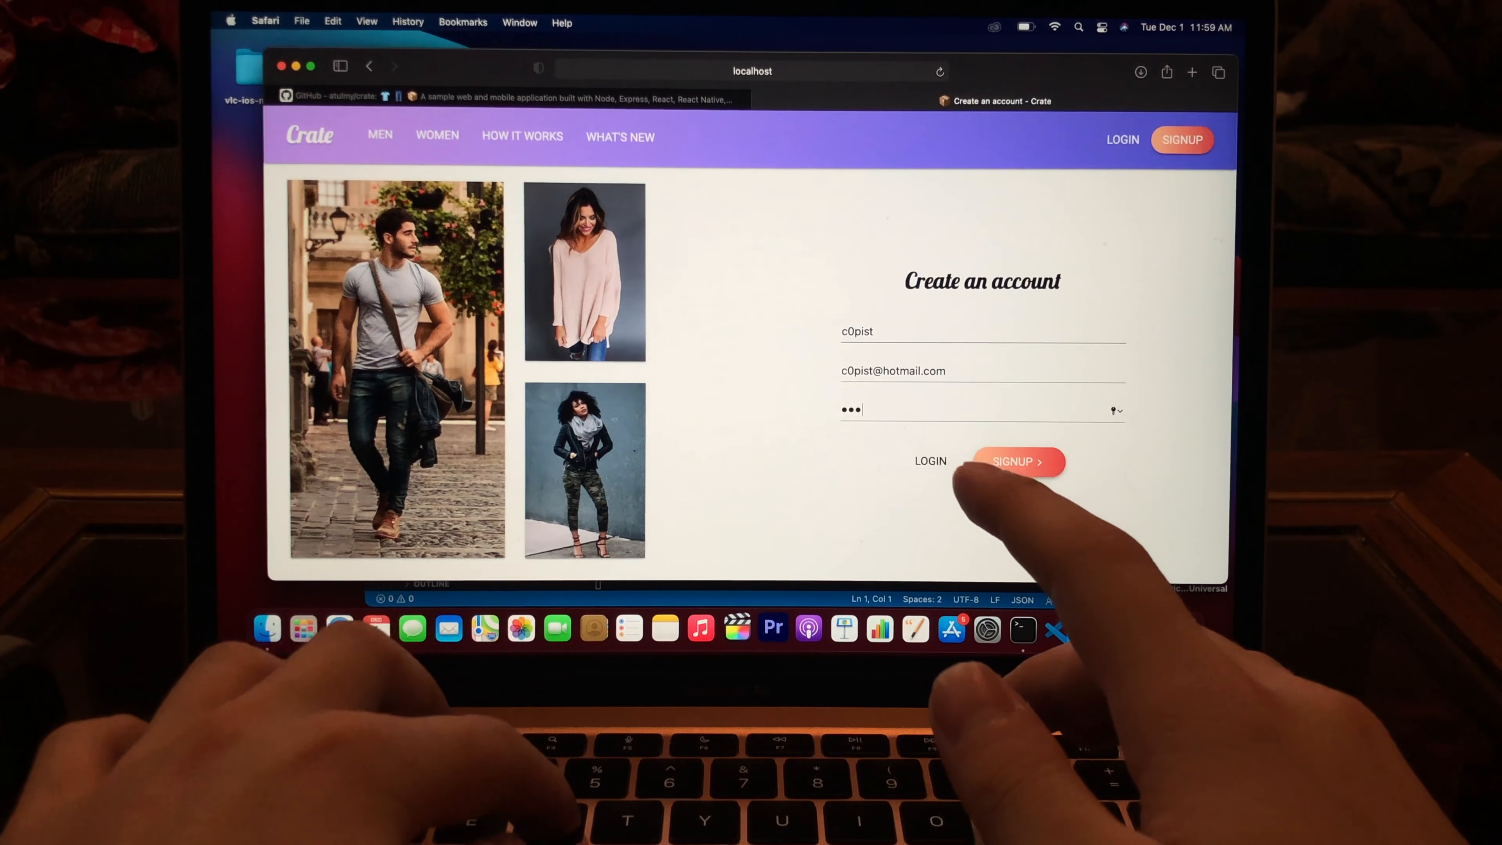
click(1018, 461)
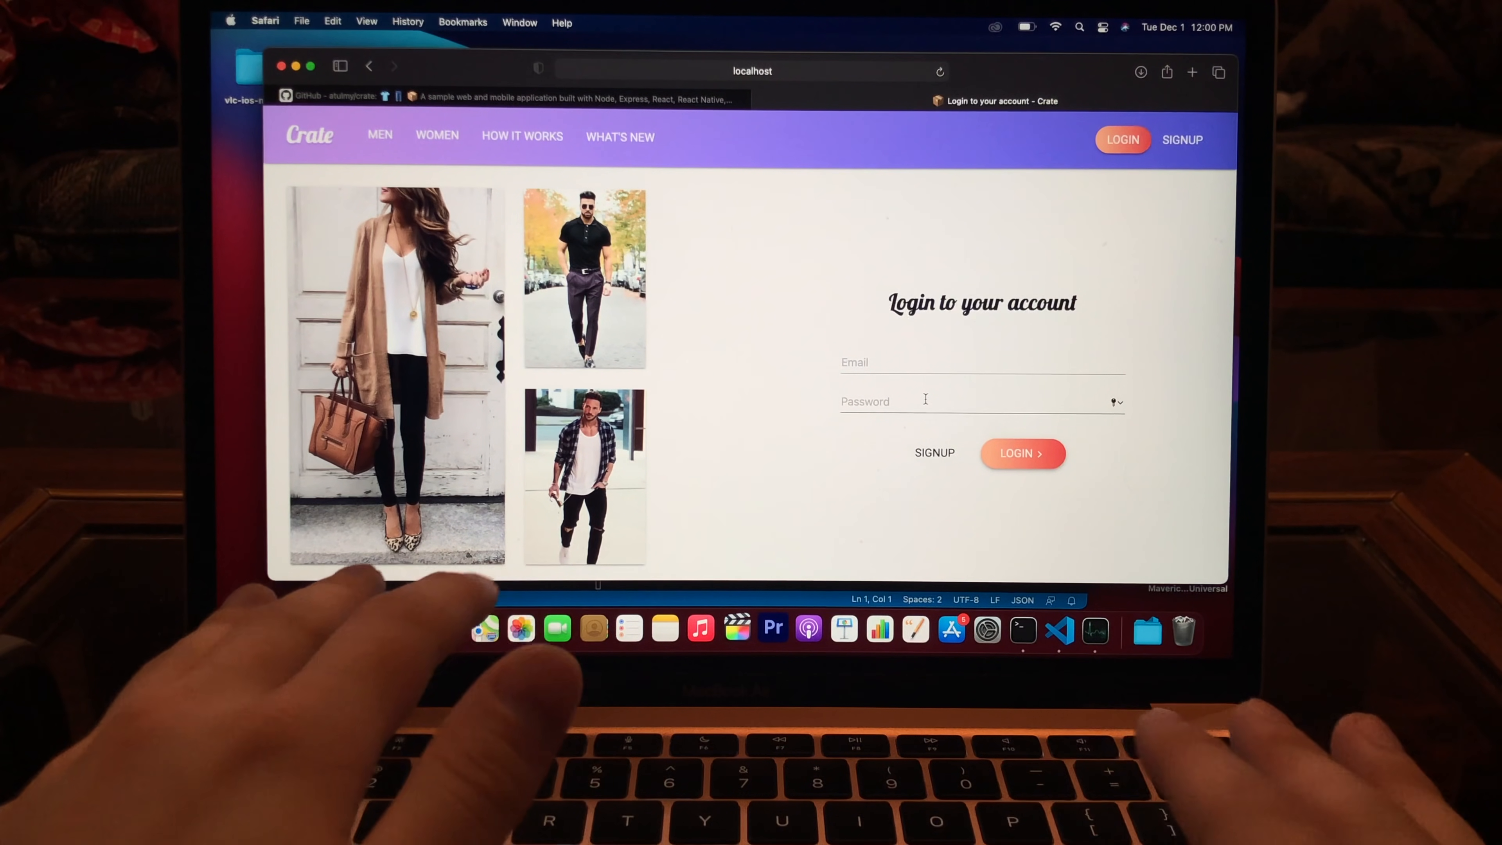
click(309, 134)
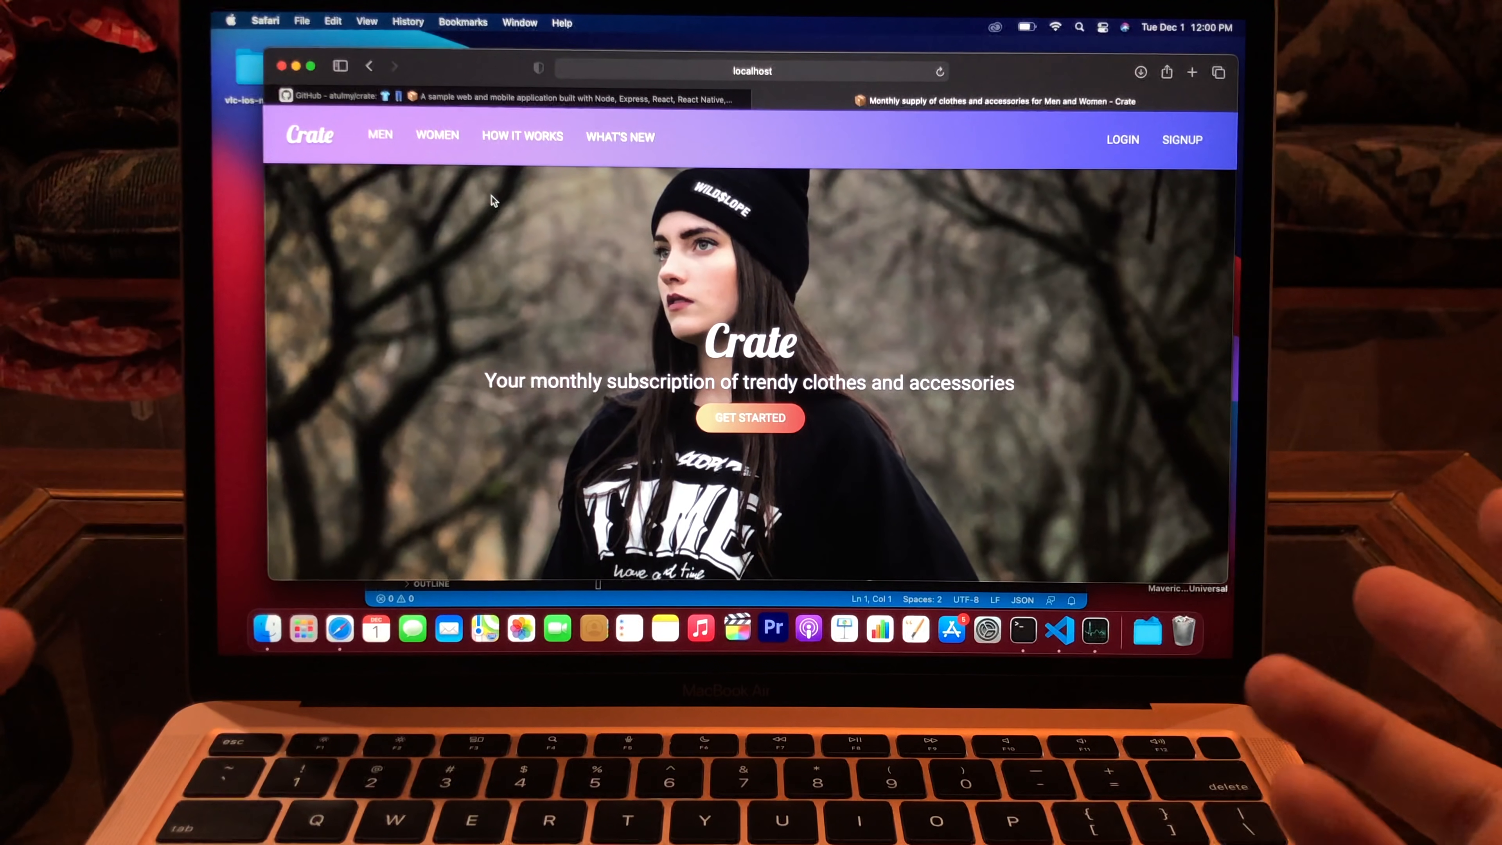
mouse_move(533, 207)
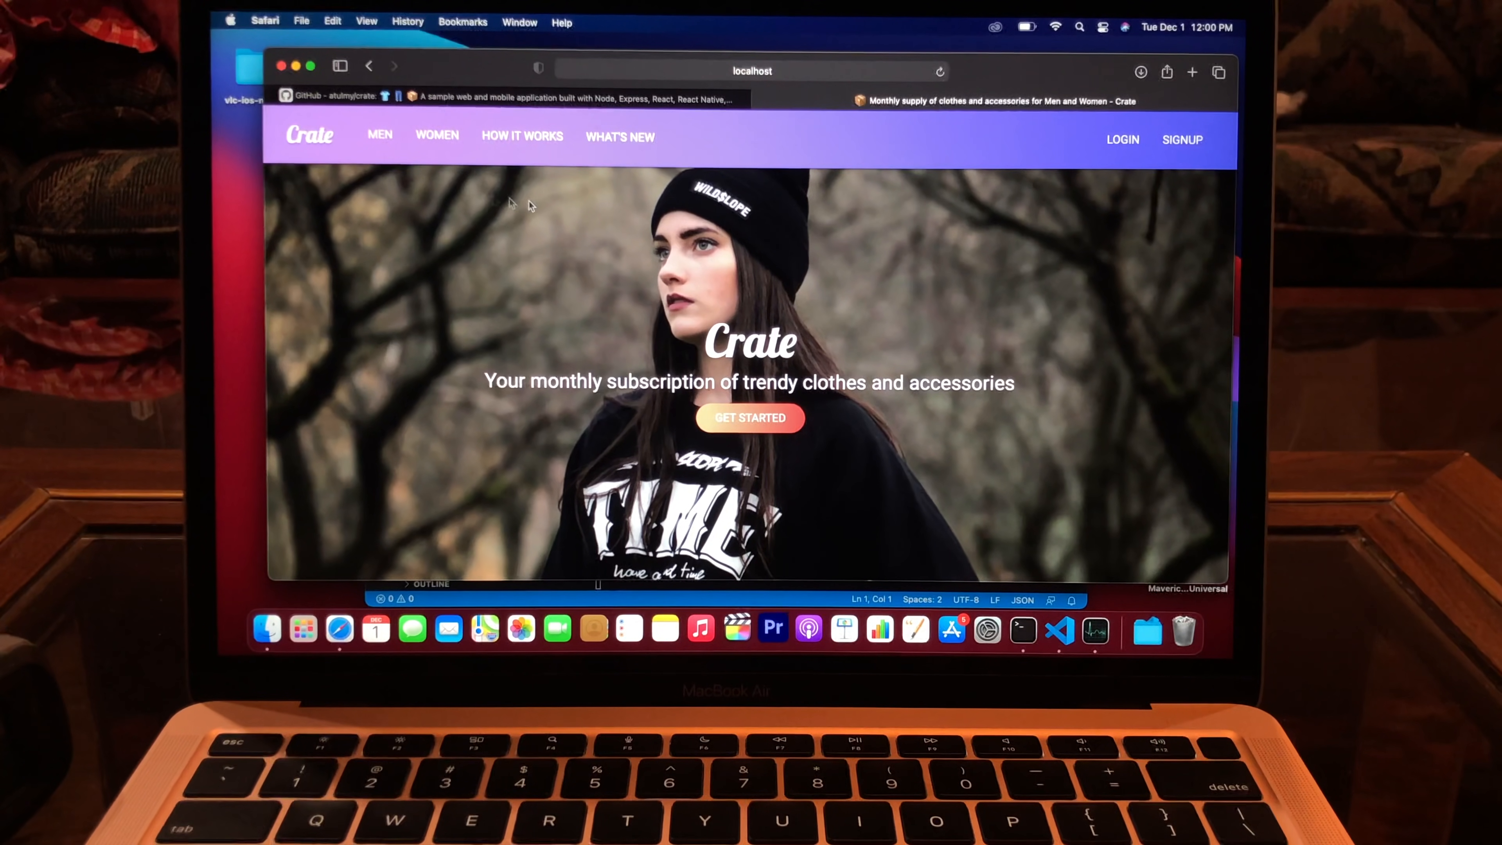
click(1060, 631)
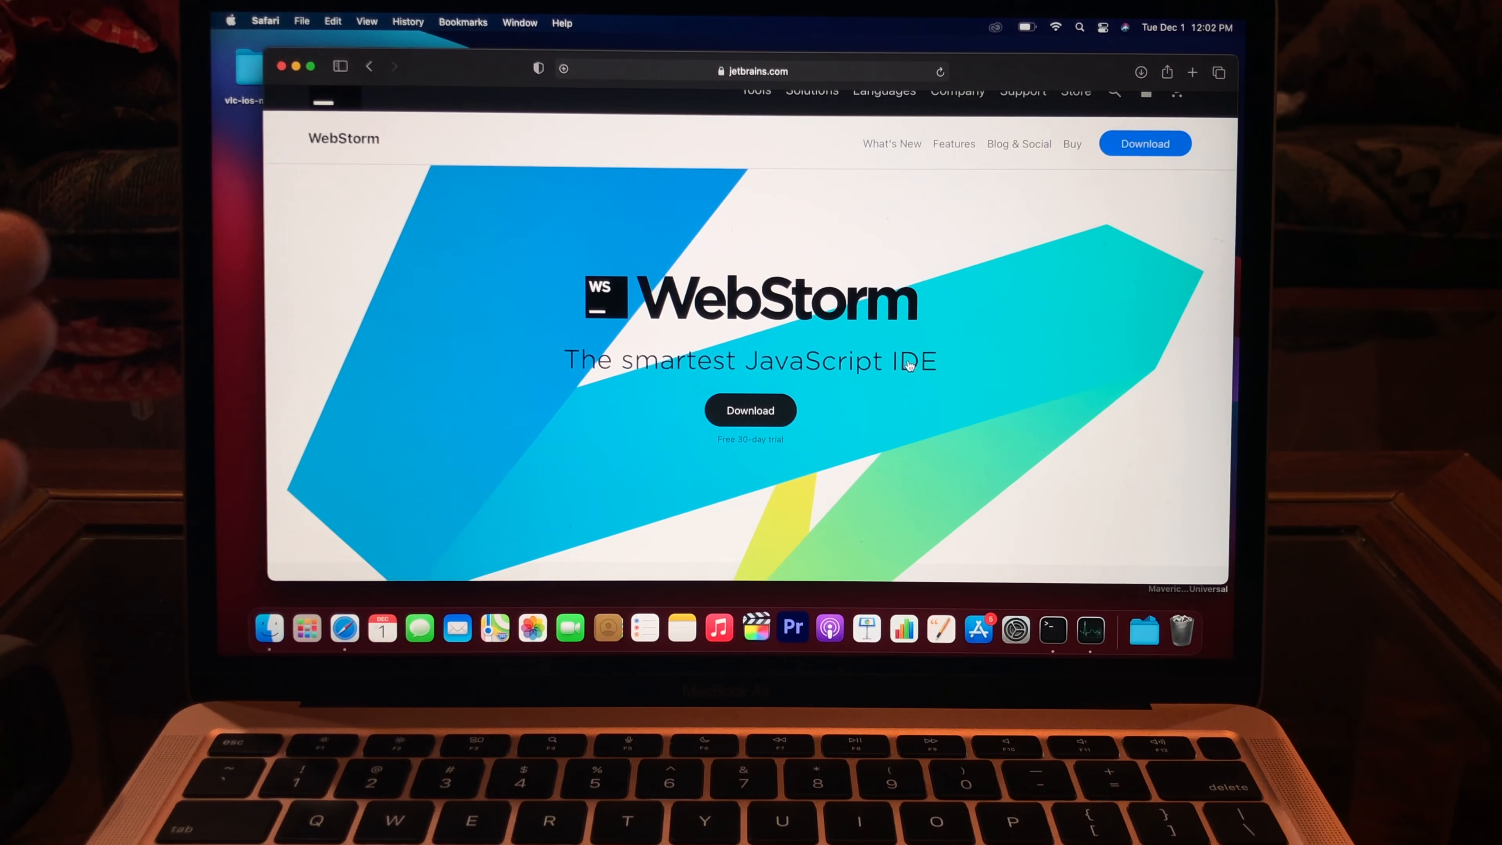
Step: Start the WebStorm download and permit downloads from jetbrains.com in Safari
click(751, 410)
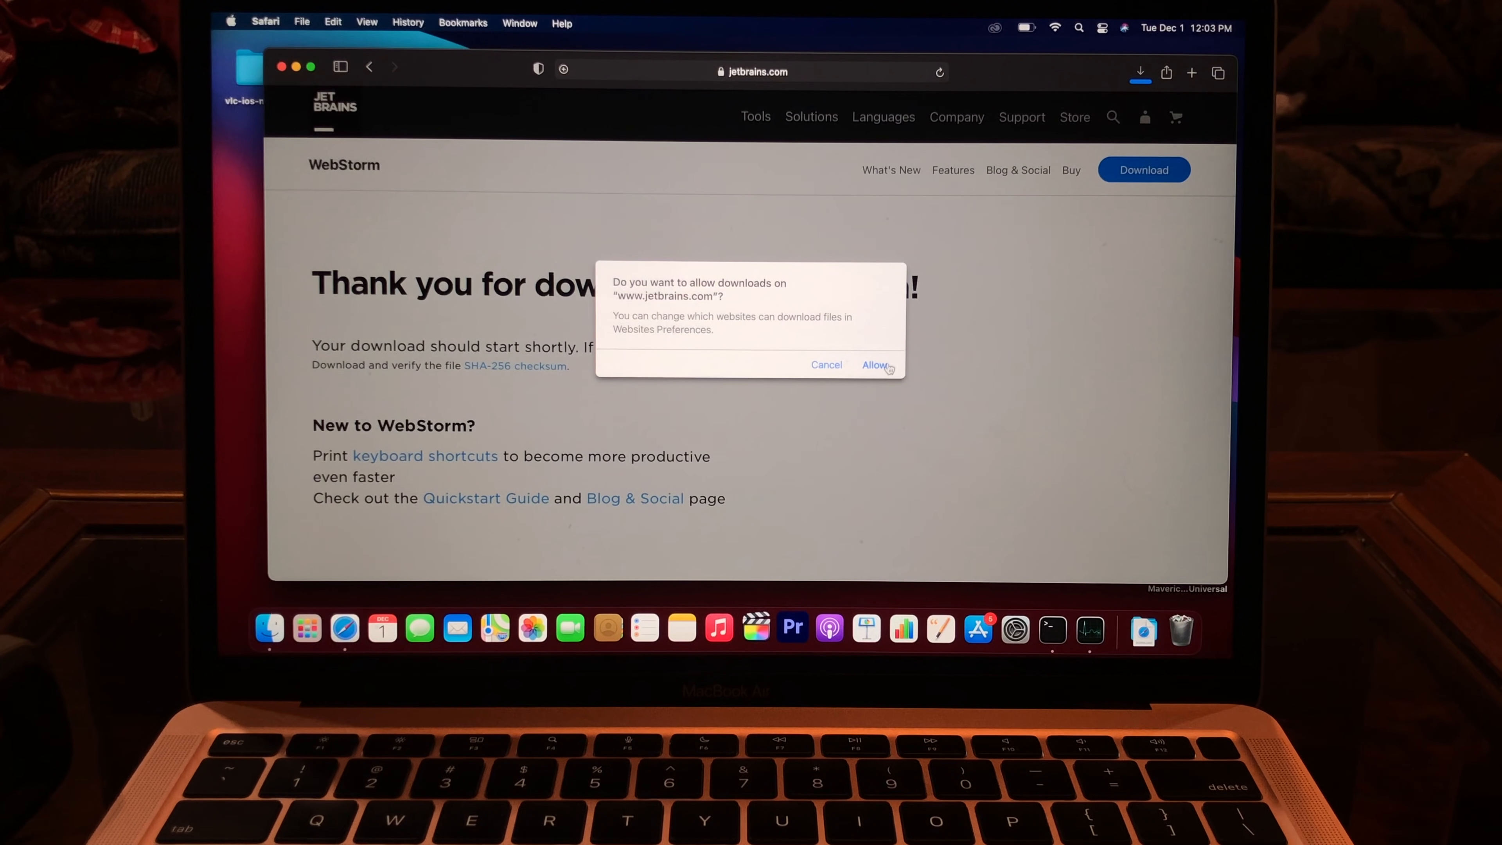
click(875, 366)
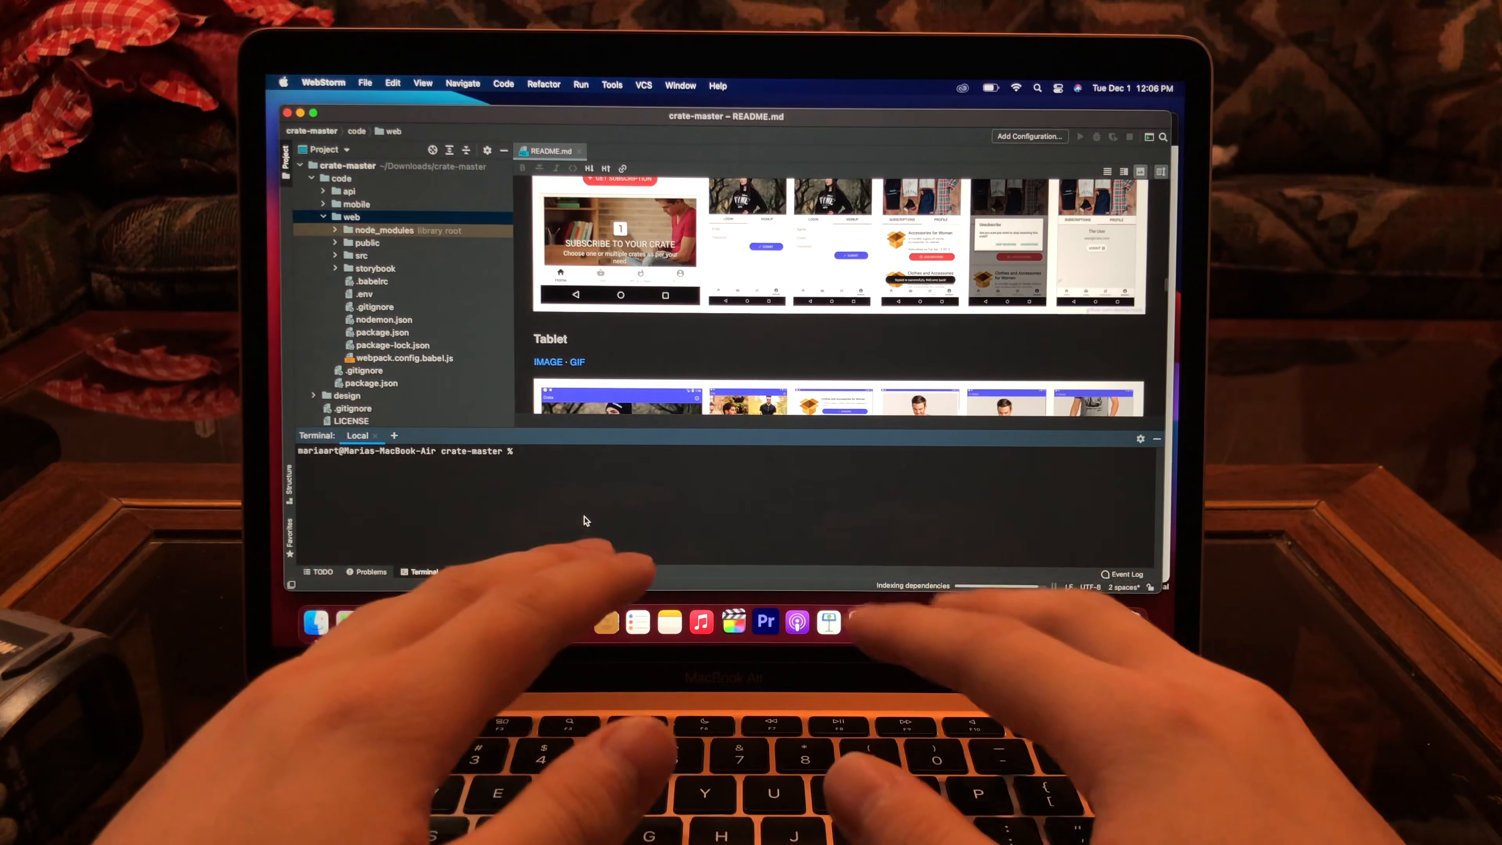
Step: Switch the WebStorm terminal into the project's web folder and return to the editor's project tree
text(cd code)
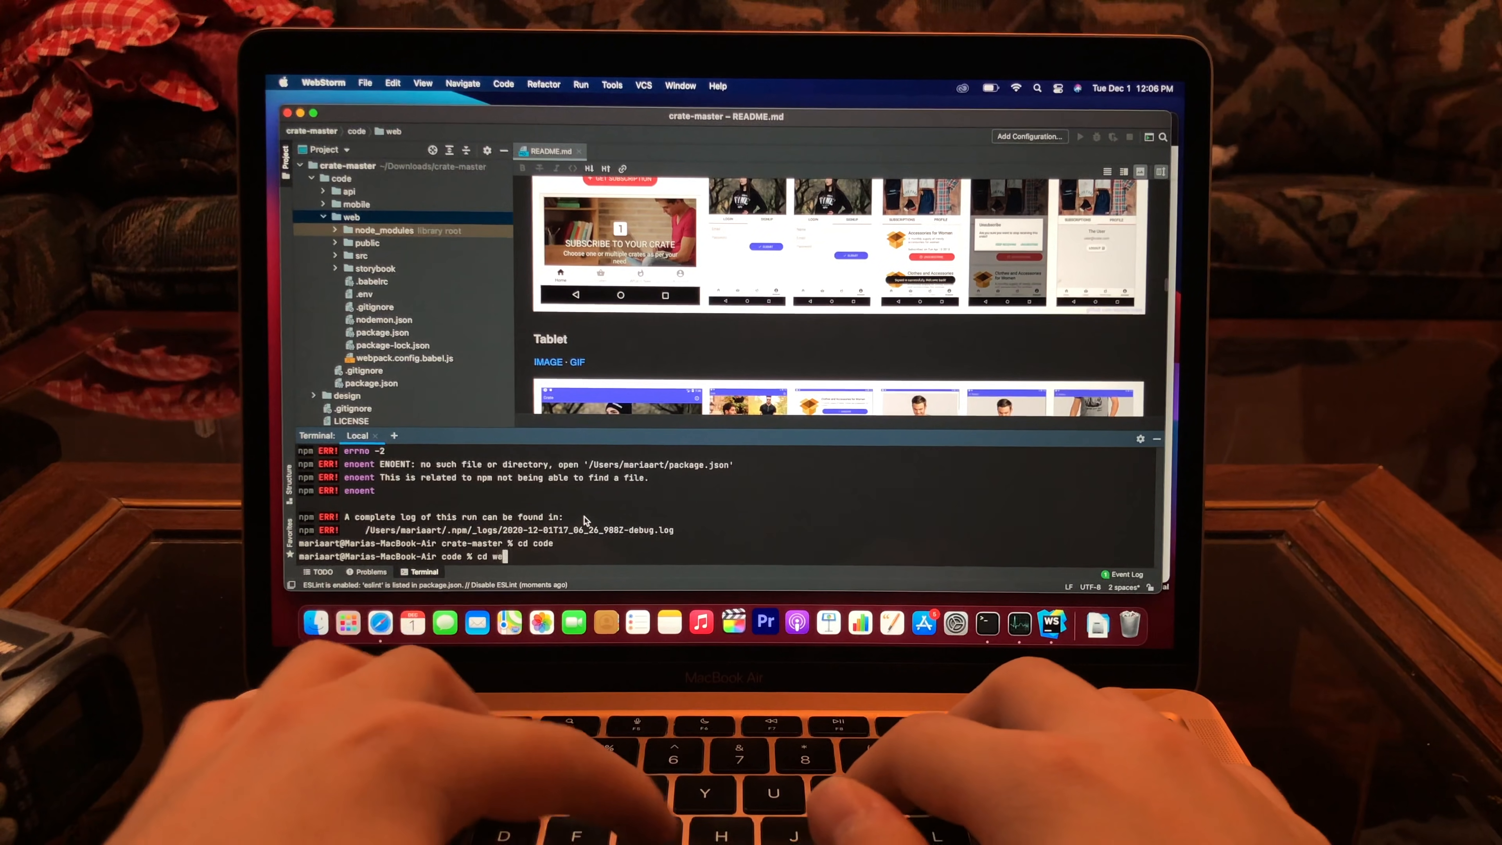
key(Enter)
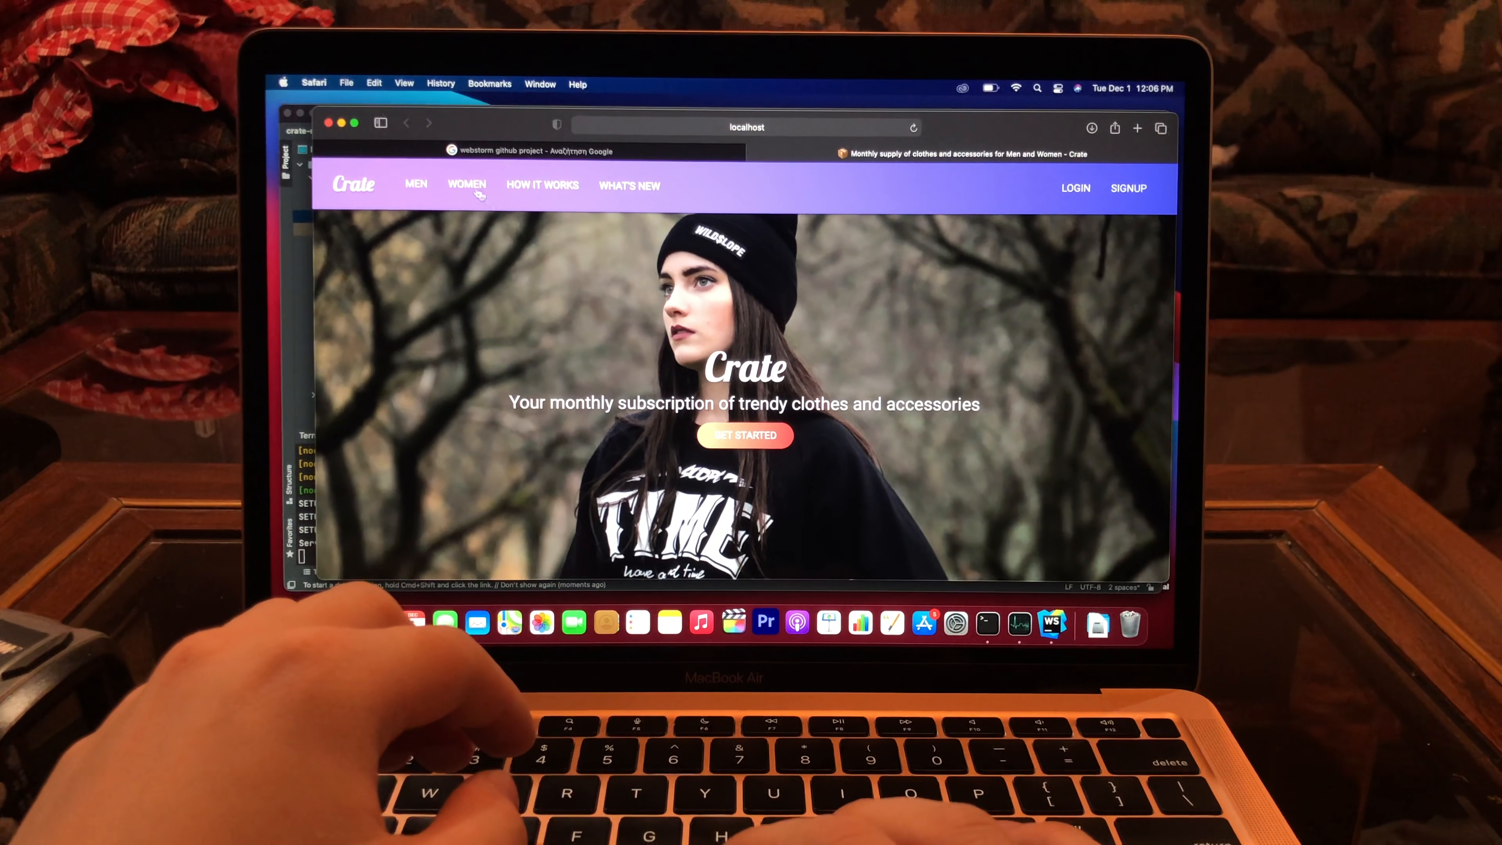
click(1053, 624)
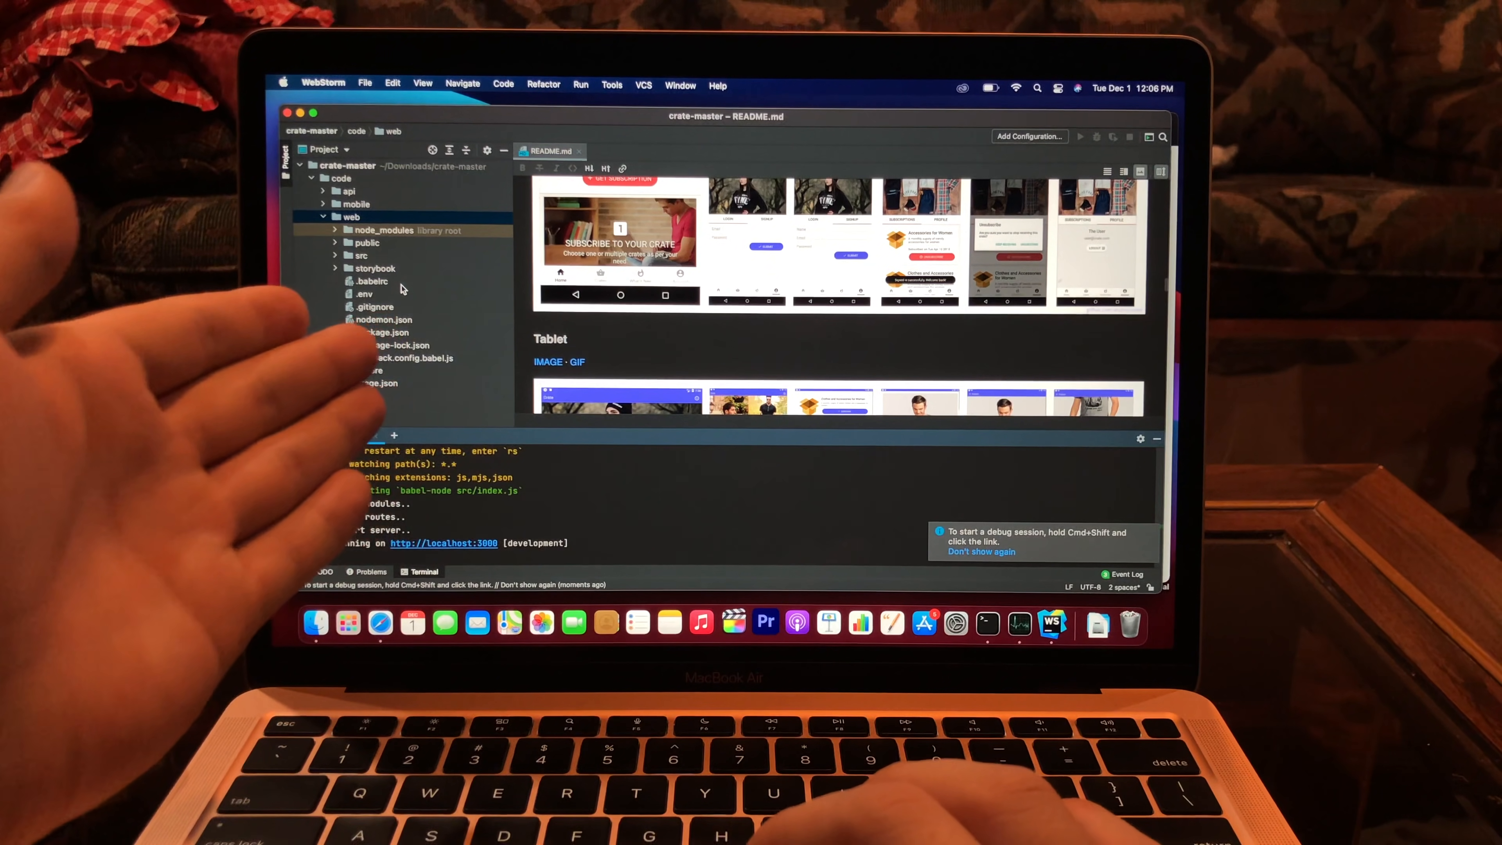
click(366, 294)
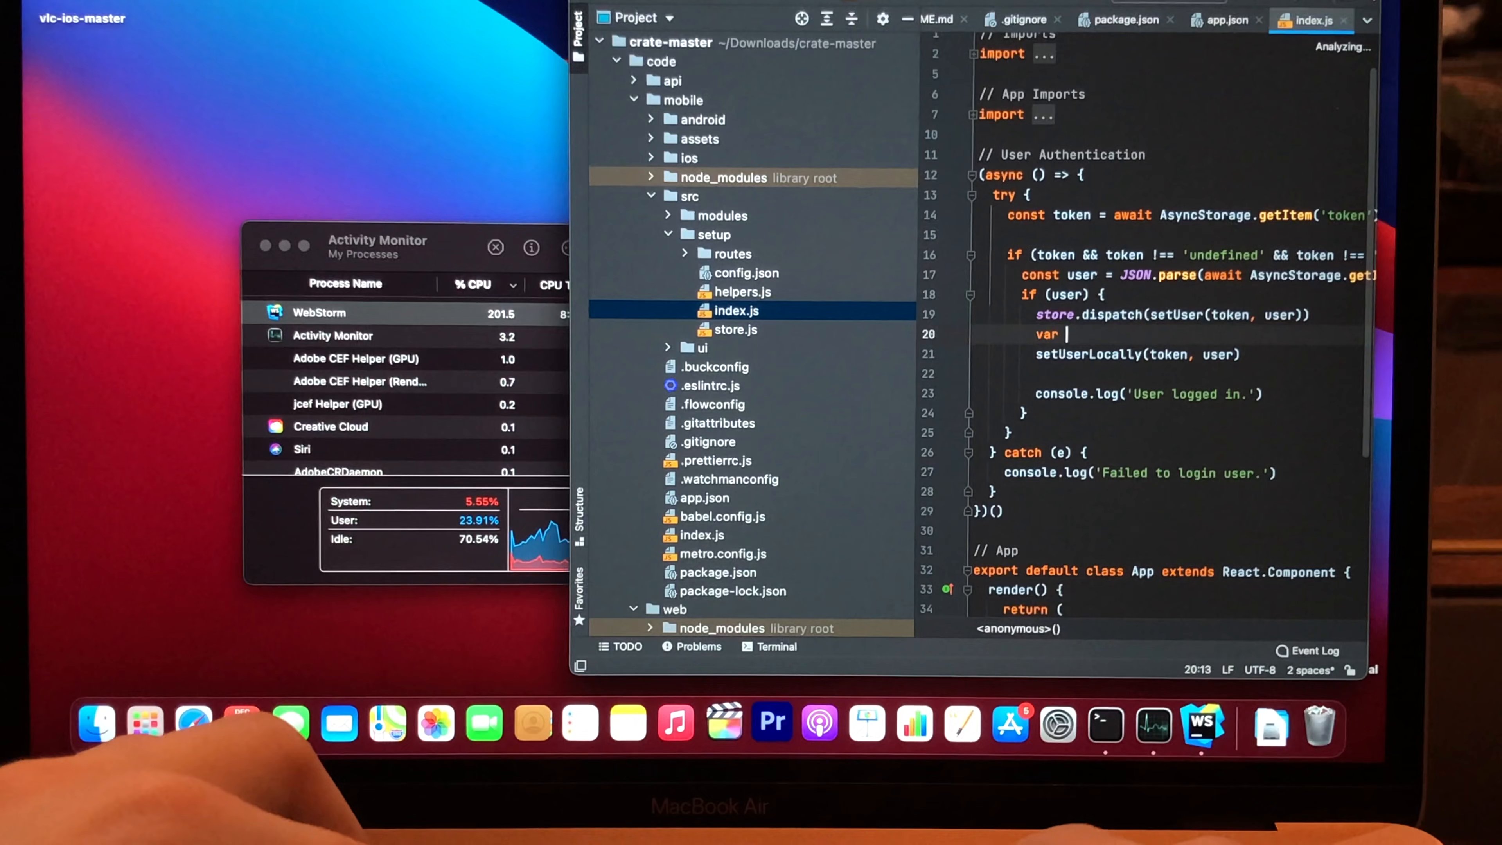
Step: Declare var c0pist, Pewdiepie and FCP with string values and reassignments in index.js
text(c0pist = "Best youtuber";)
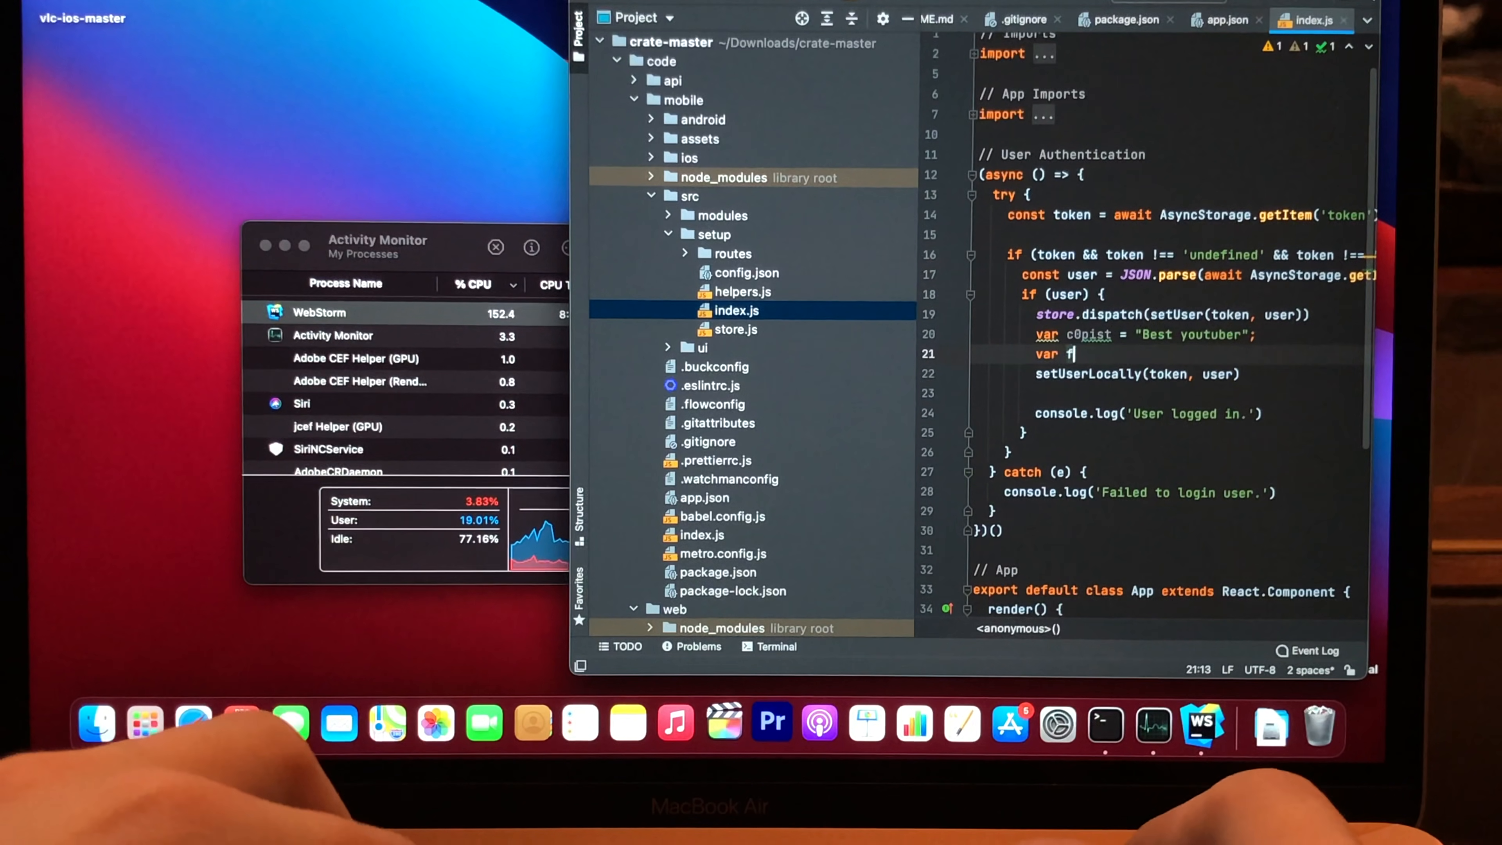
text(Pewdiepie = "Of course)
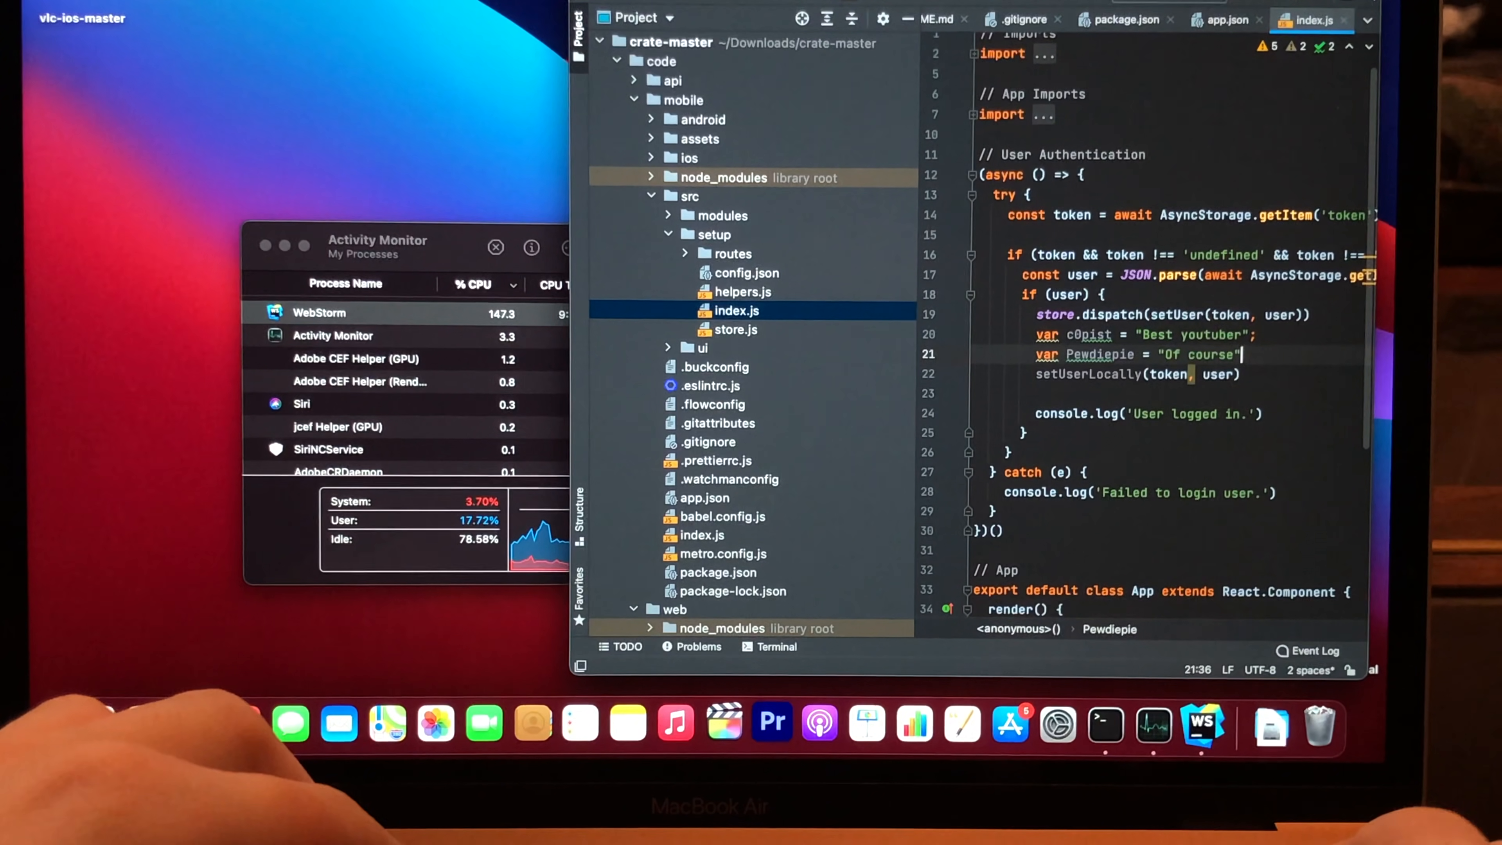
text(;)
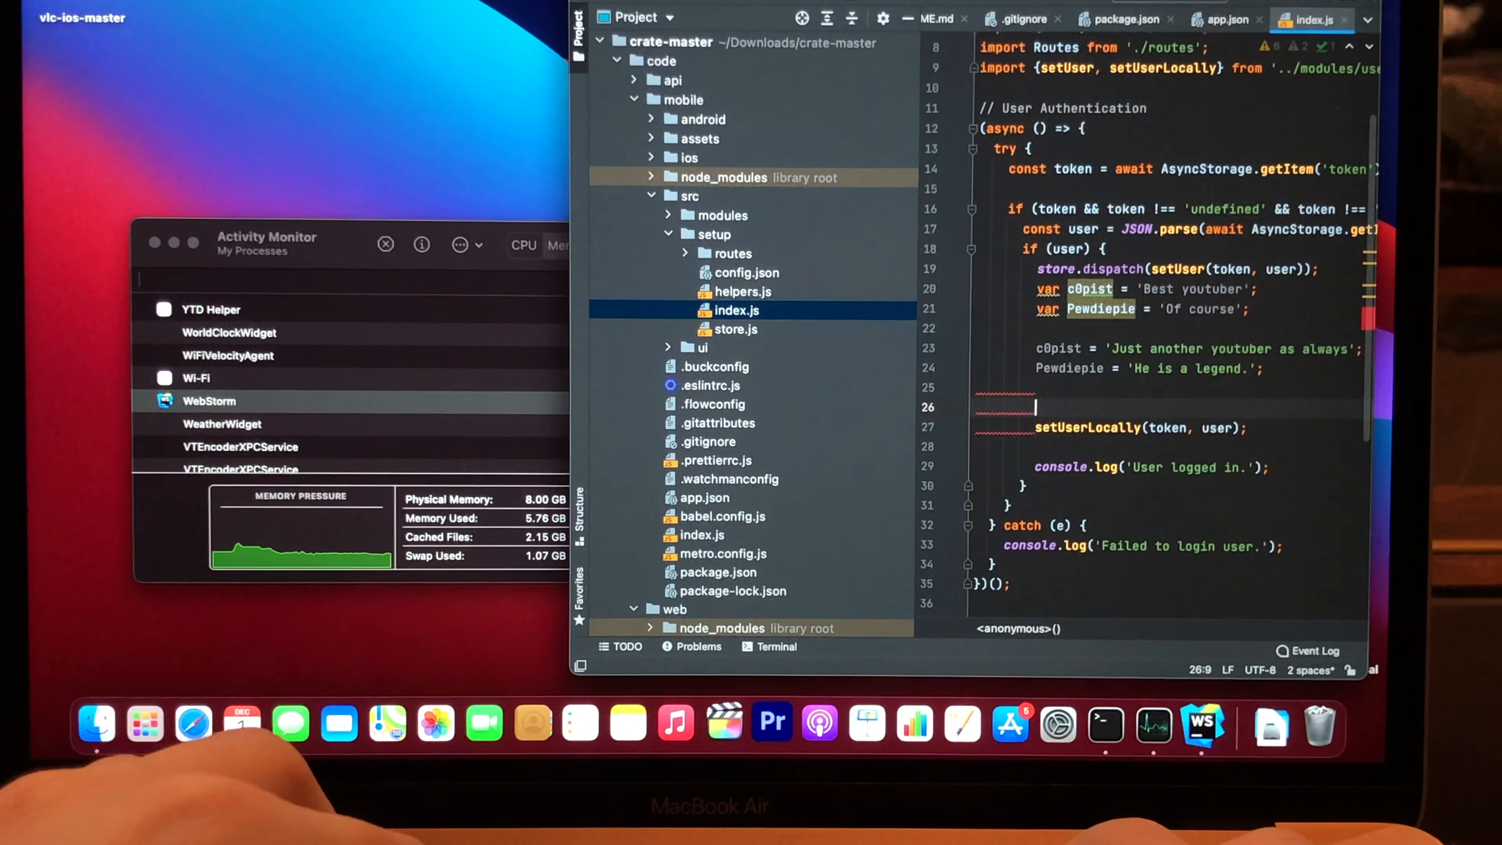
text(var FCP = ")
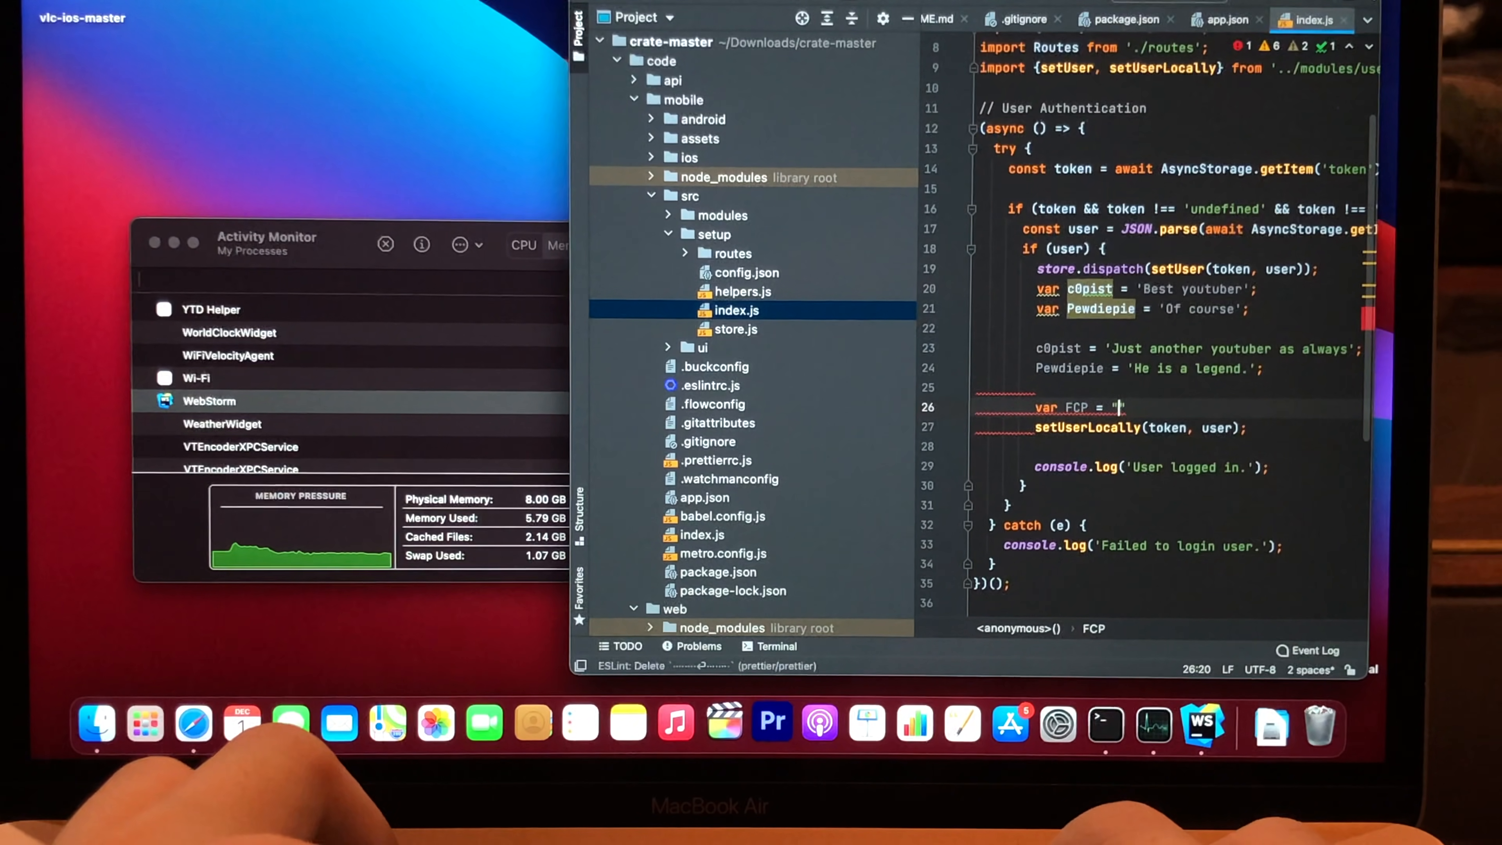
text(Video editing tool I use)
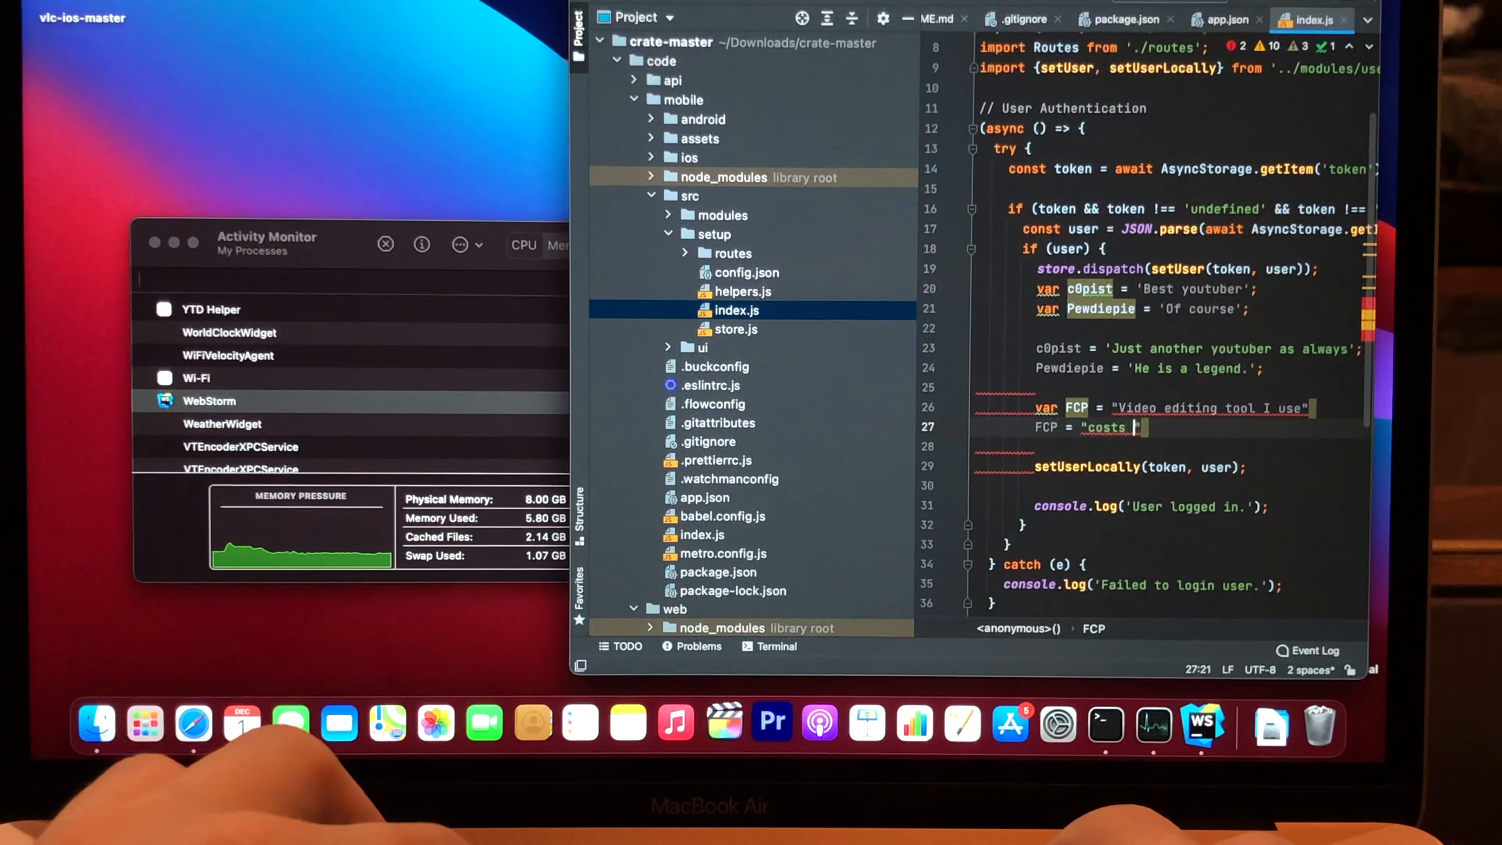
text(too much.';)
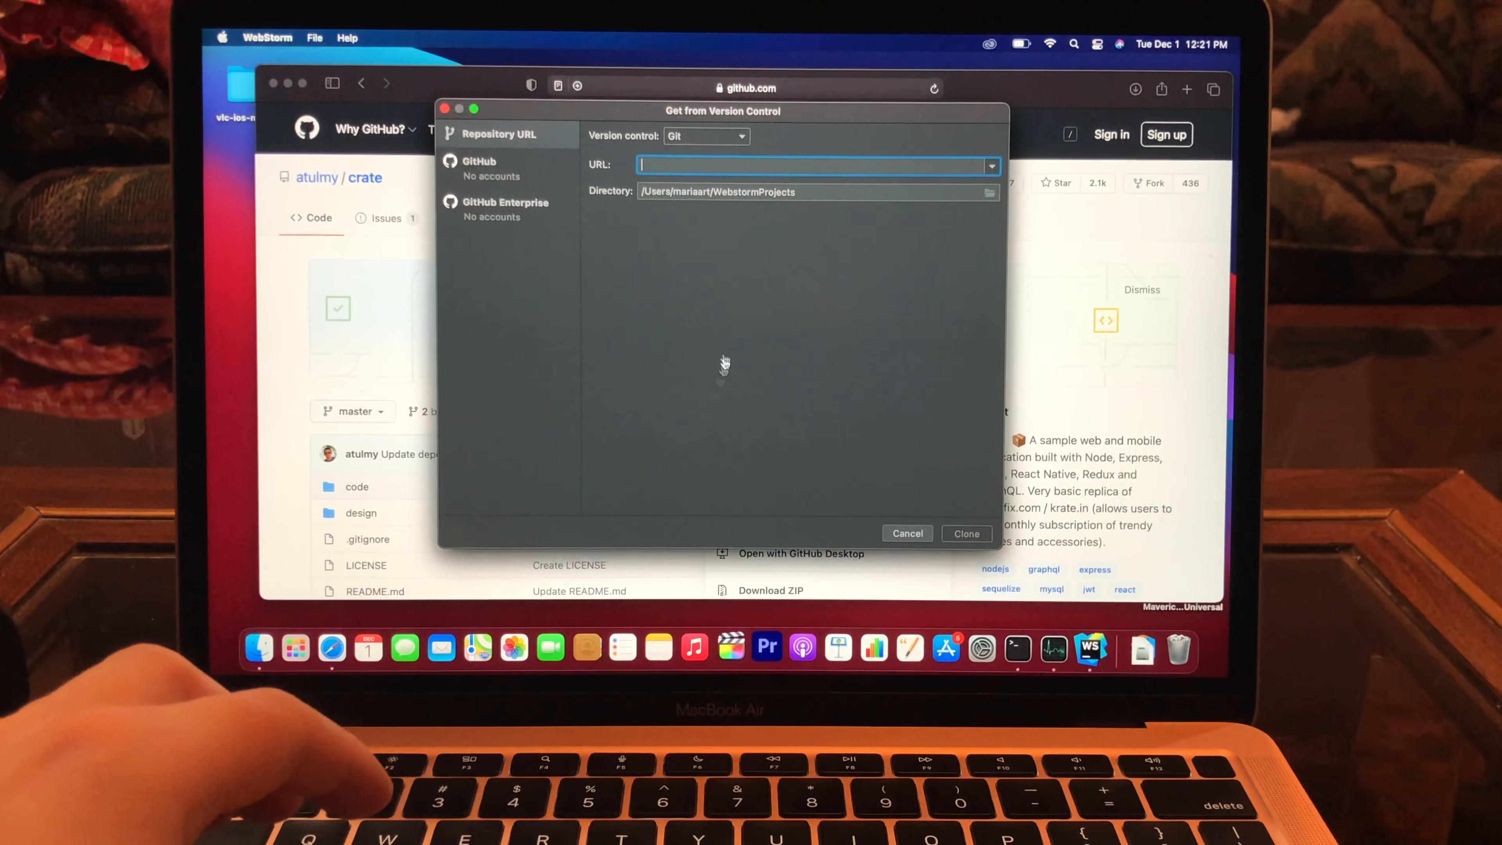
text(https://github.com/atulmy/crate.git)
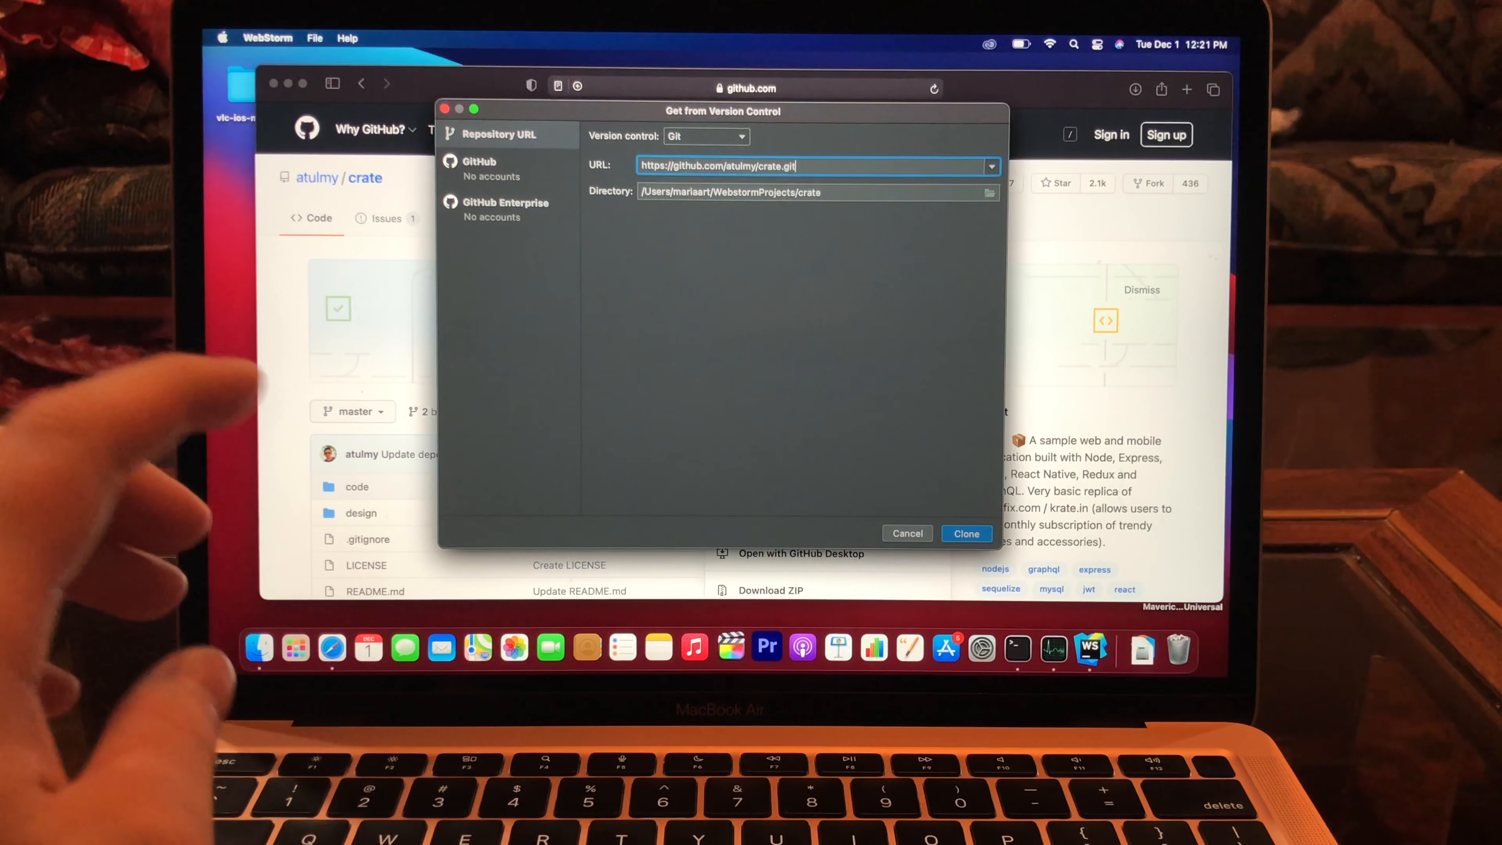
click(967, 534)
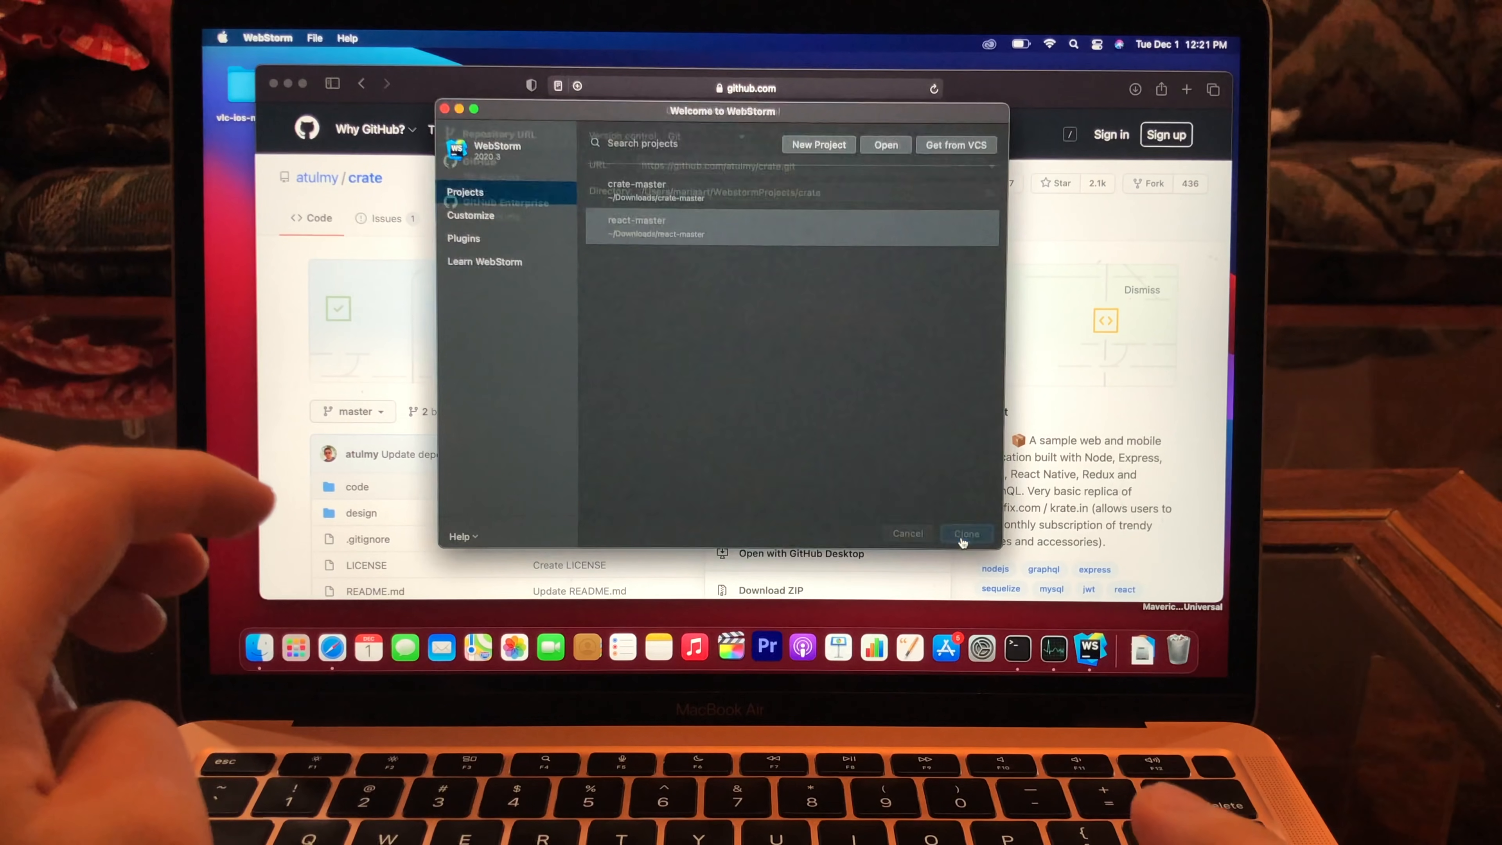
click(967, 534)
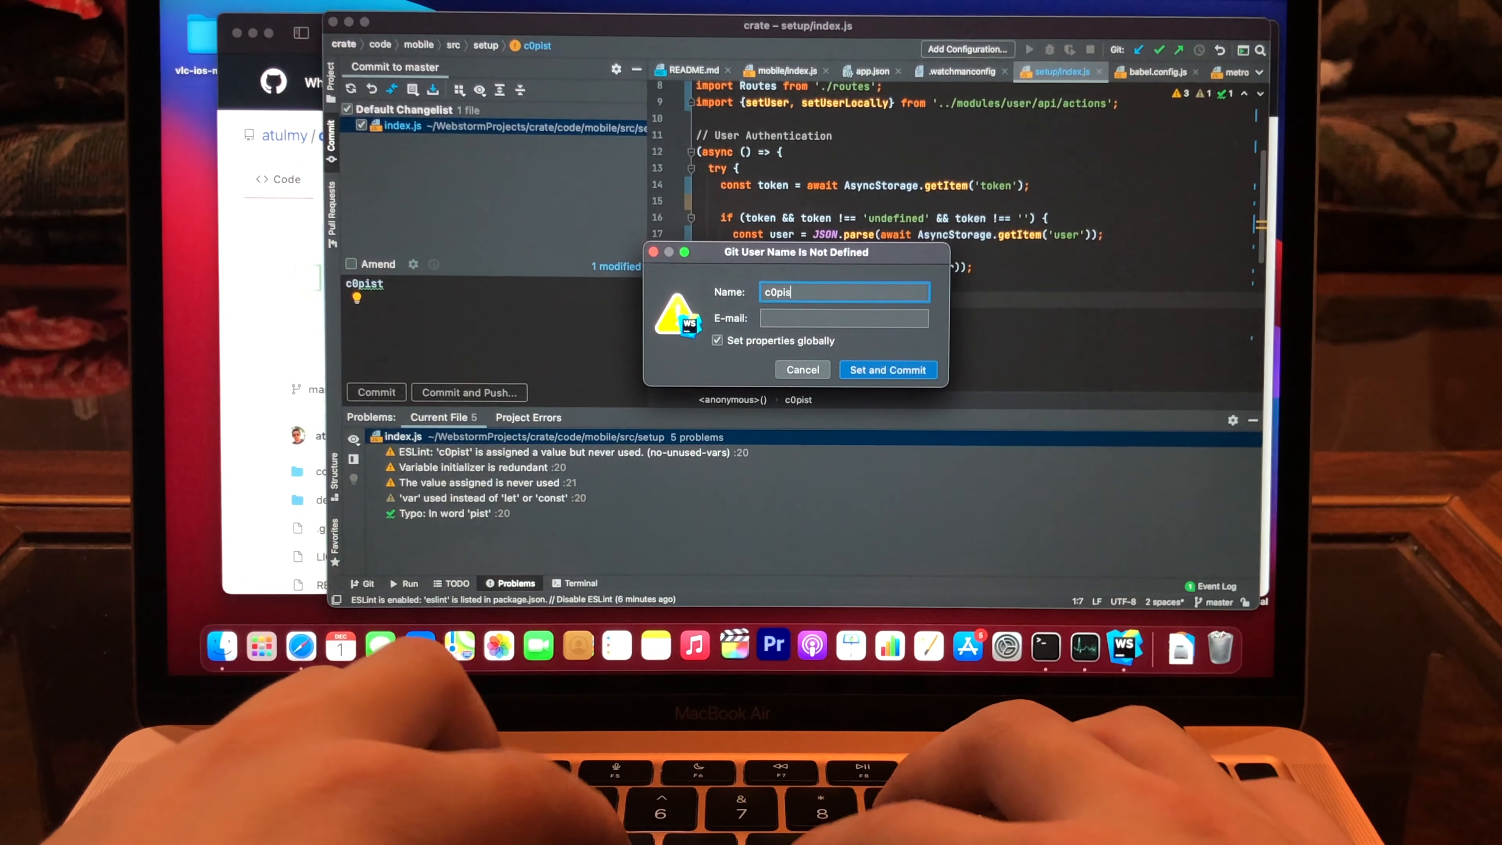
key(Tab)
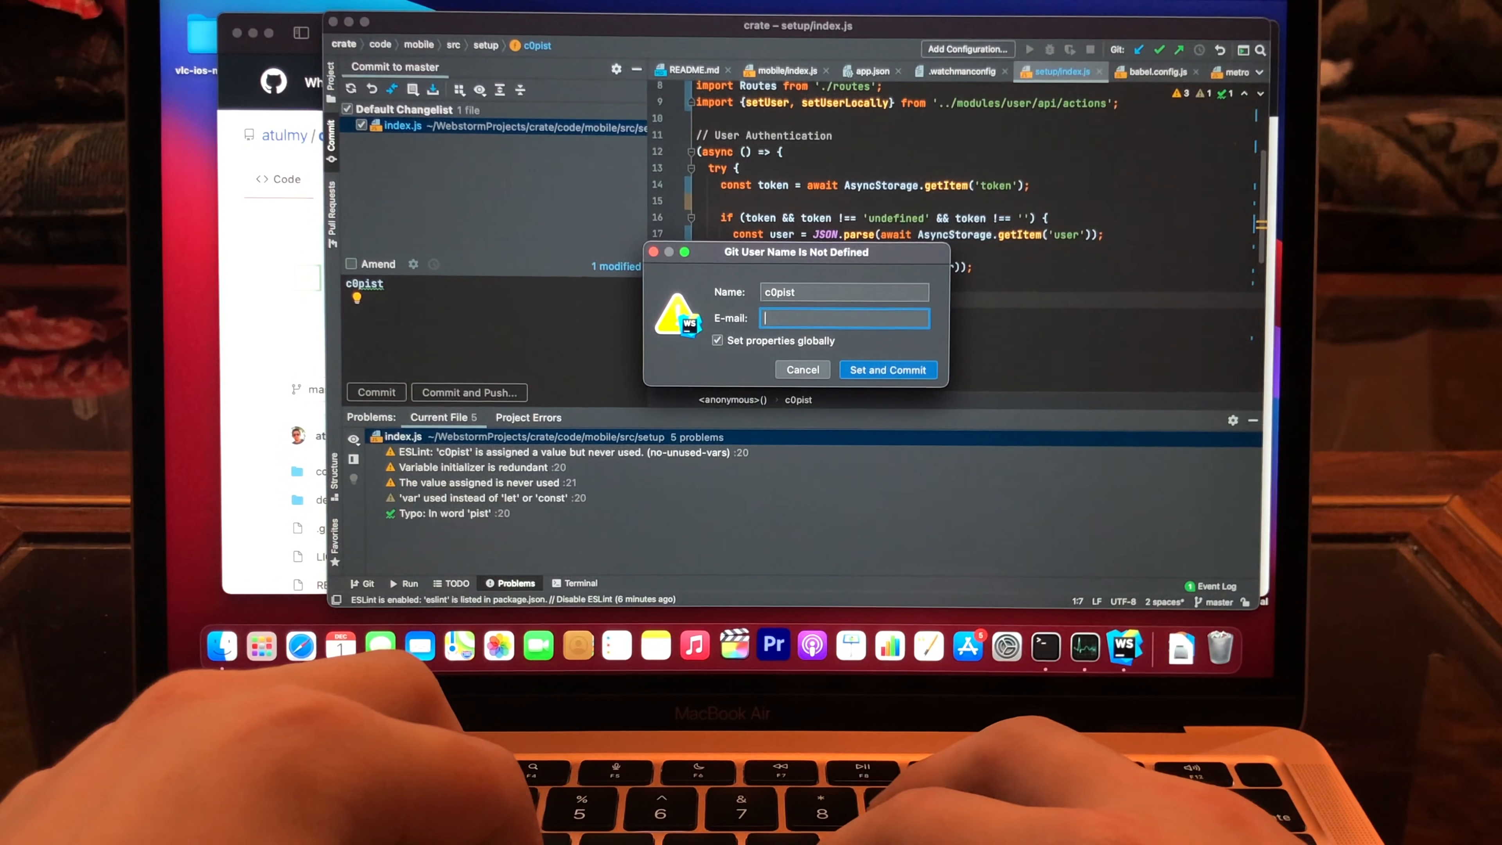
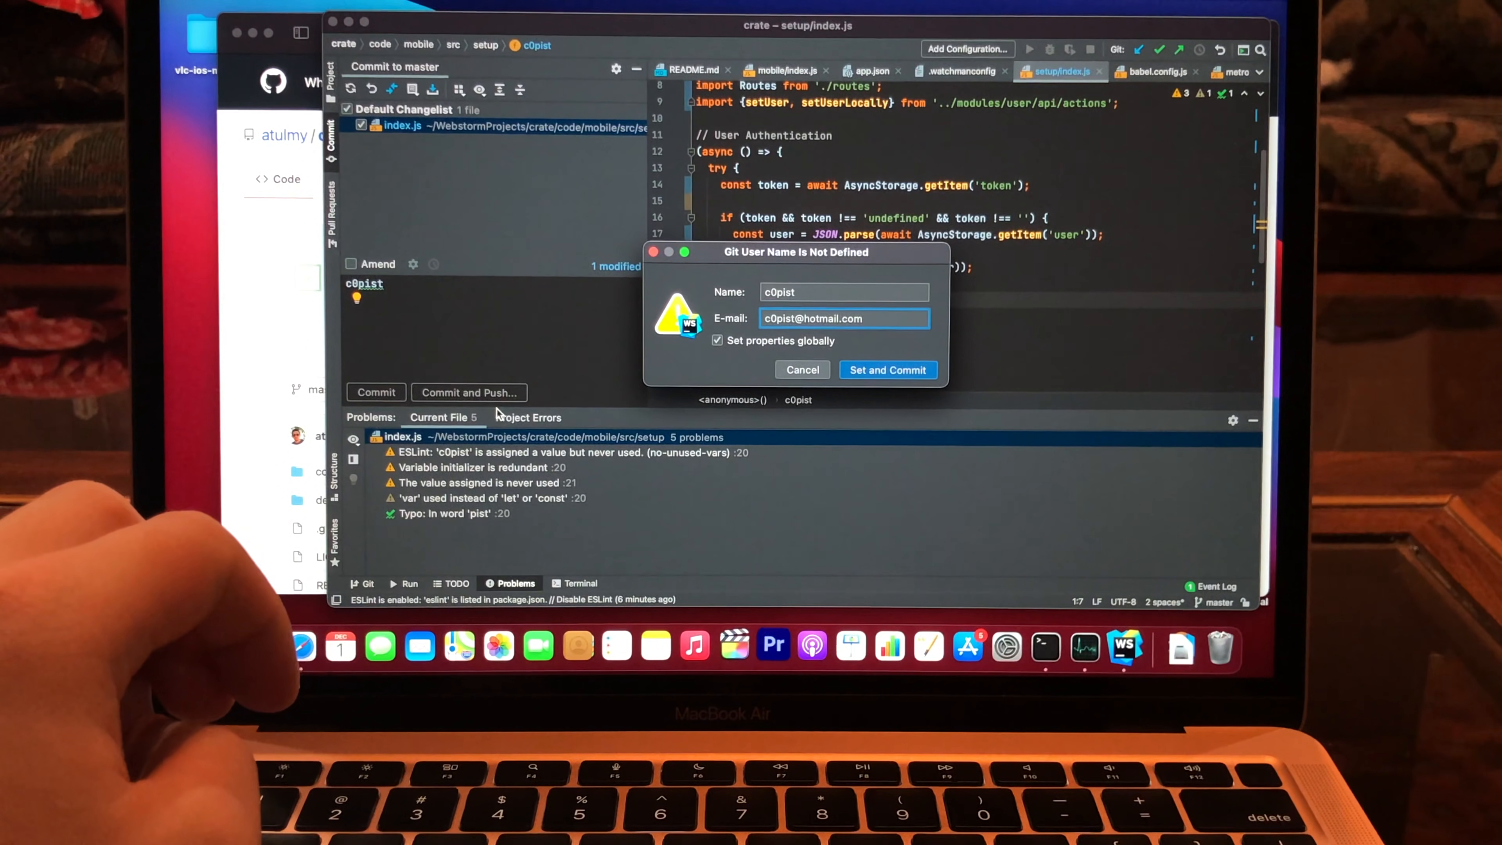
click(803, 369)
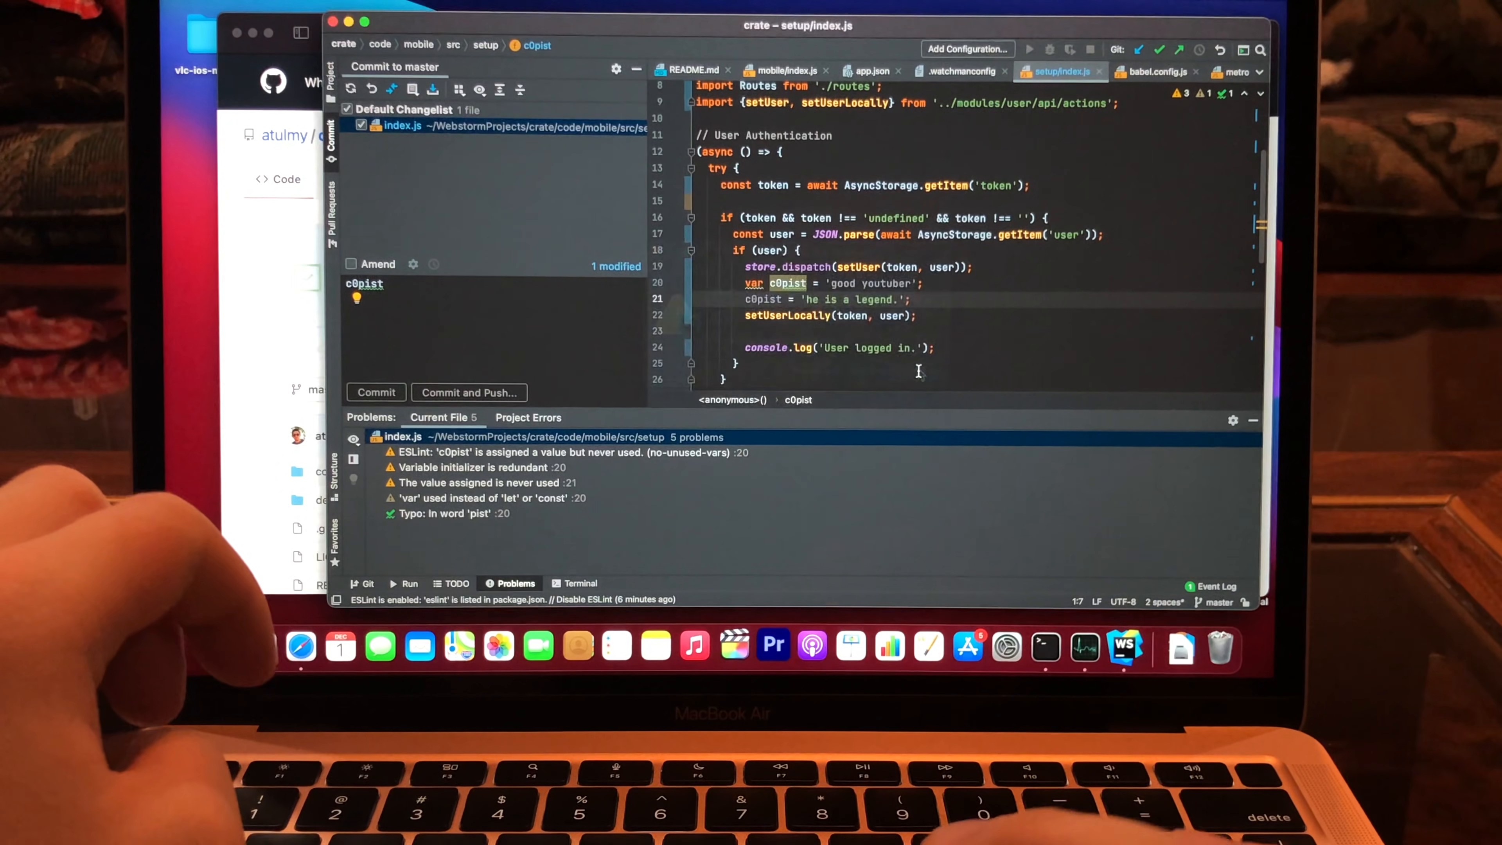
Step: Commit and push the change to origin master
click(469, 392)
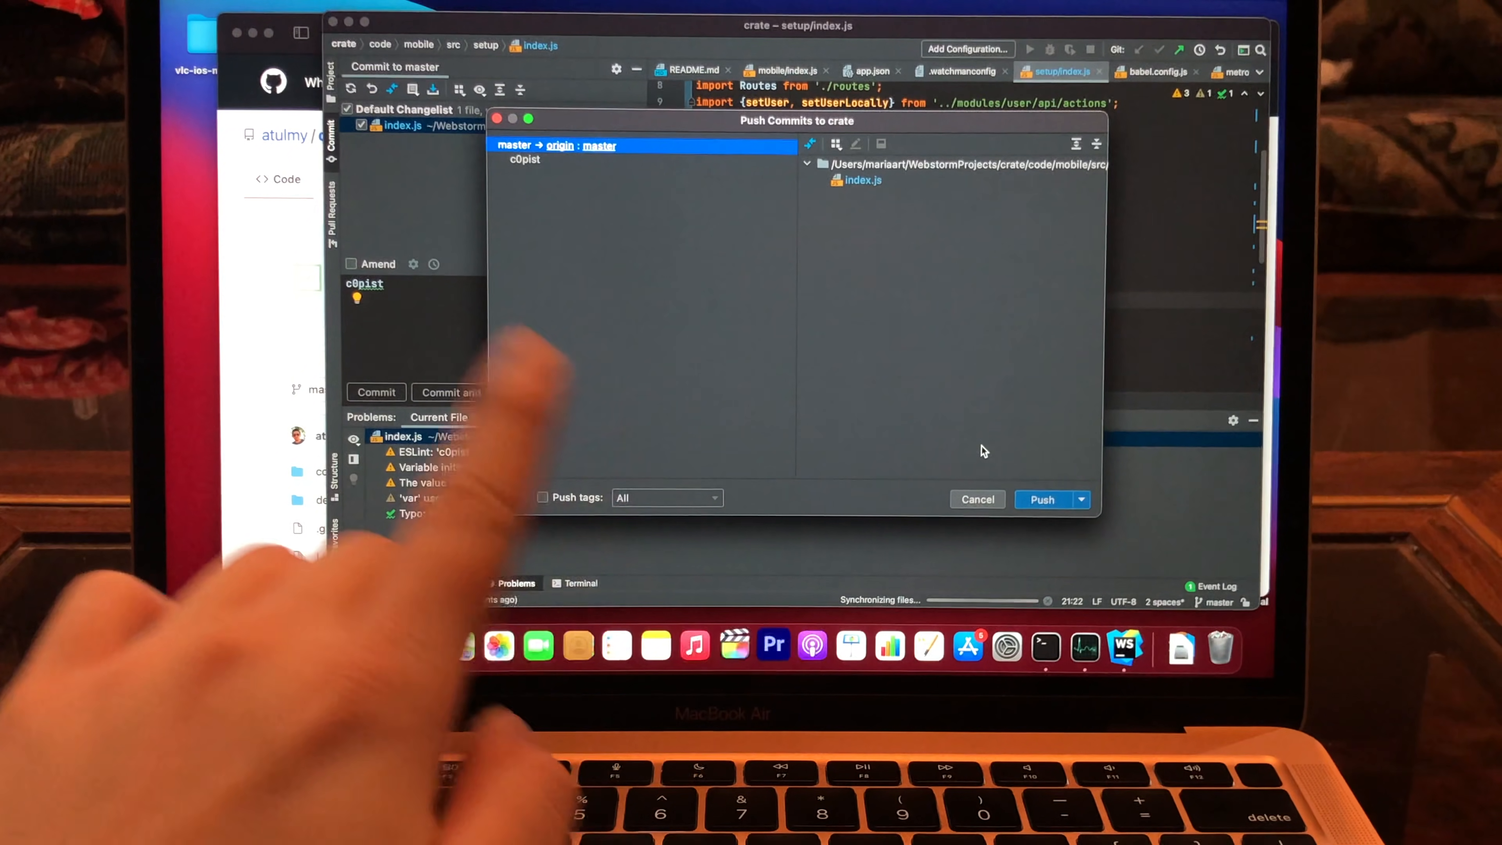
click(1042, 499)
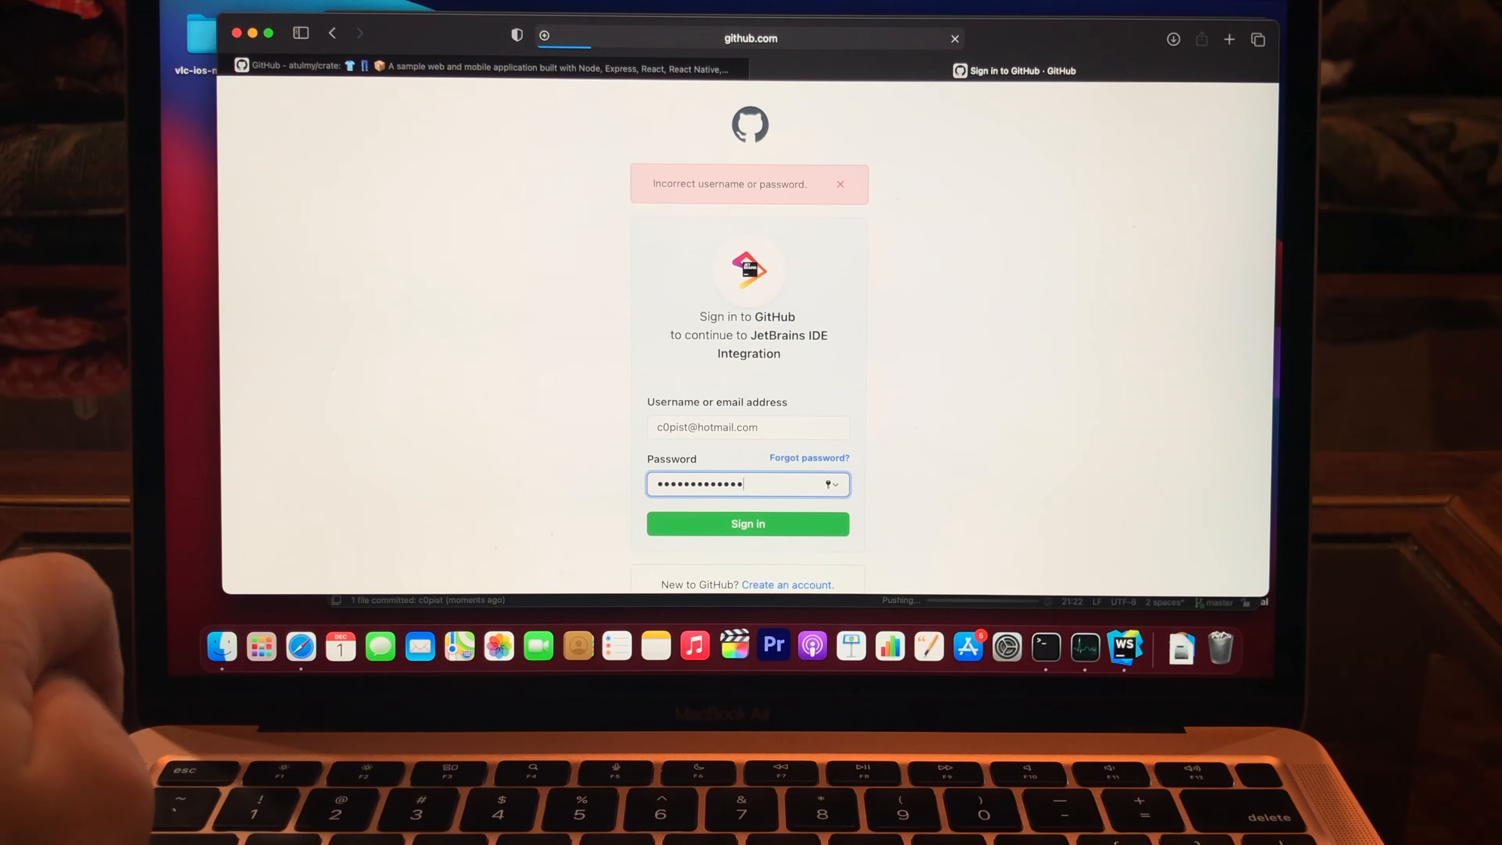
Step: Sign in to GitHub and authorize JetBrains IDE Integration for the account
click(748, 523)
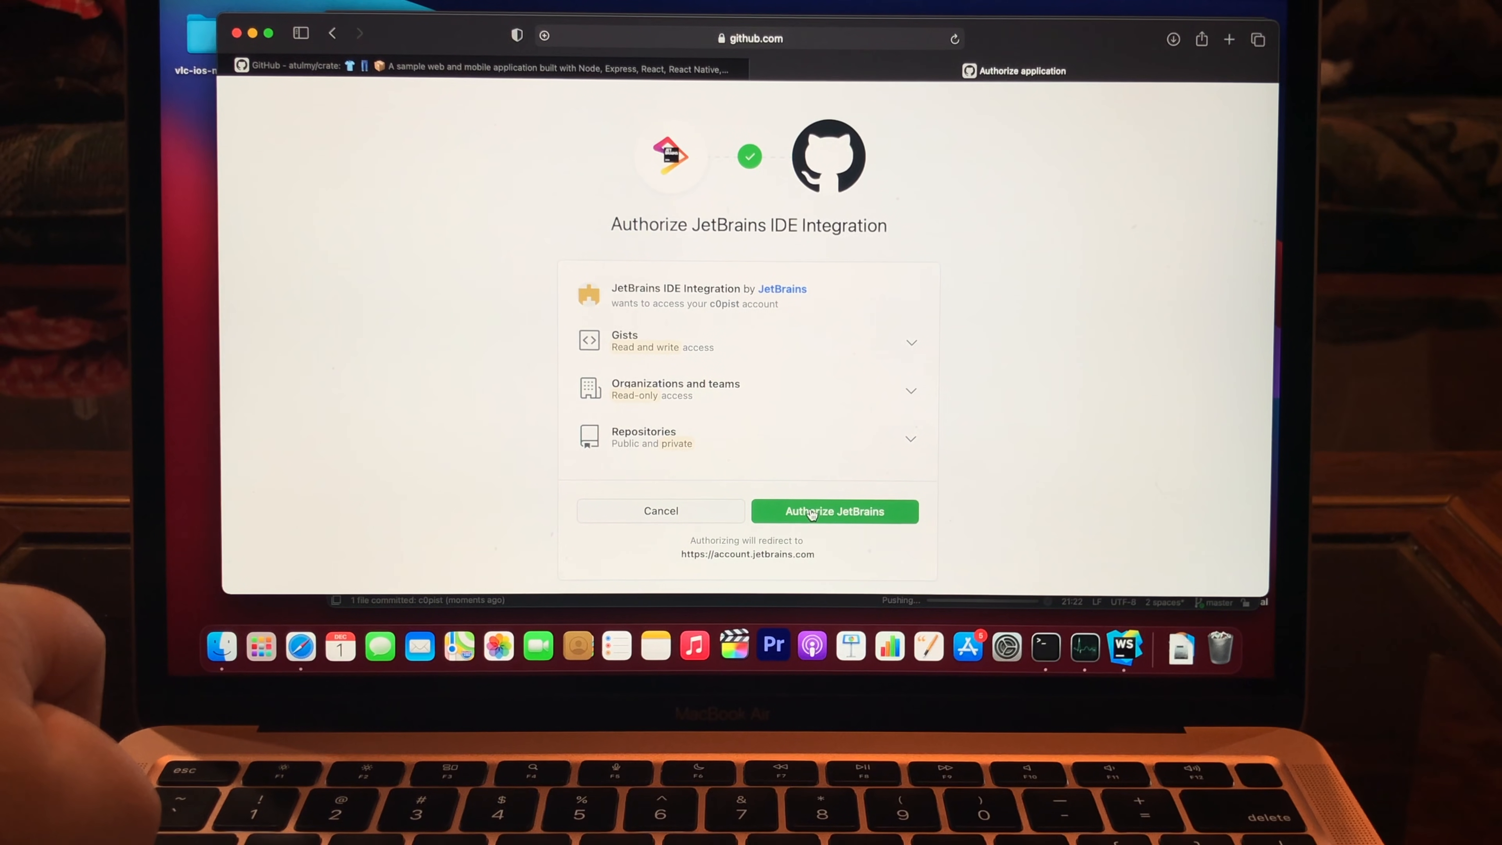
click(813, 512)
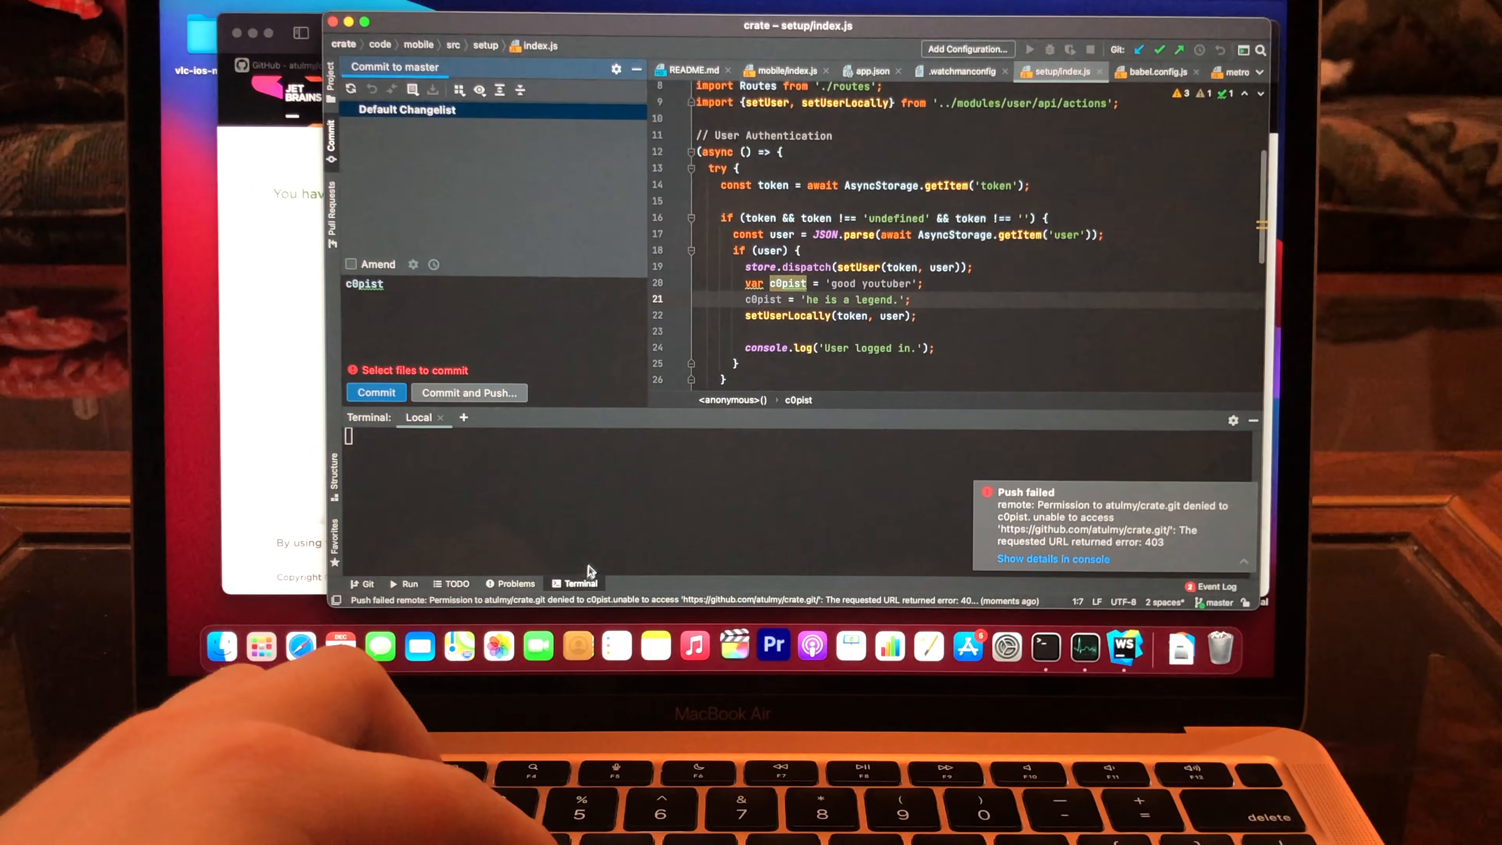
Step: Rerun git push in the terminal and answer the username prompt with c0pist
text(git push)
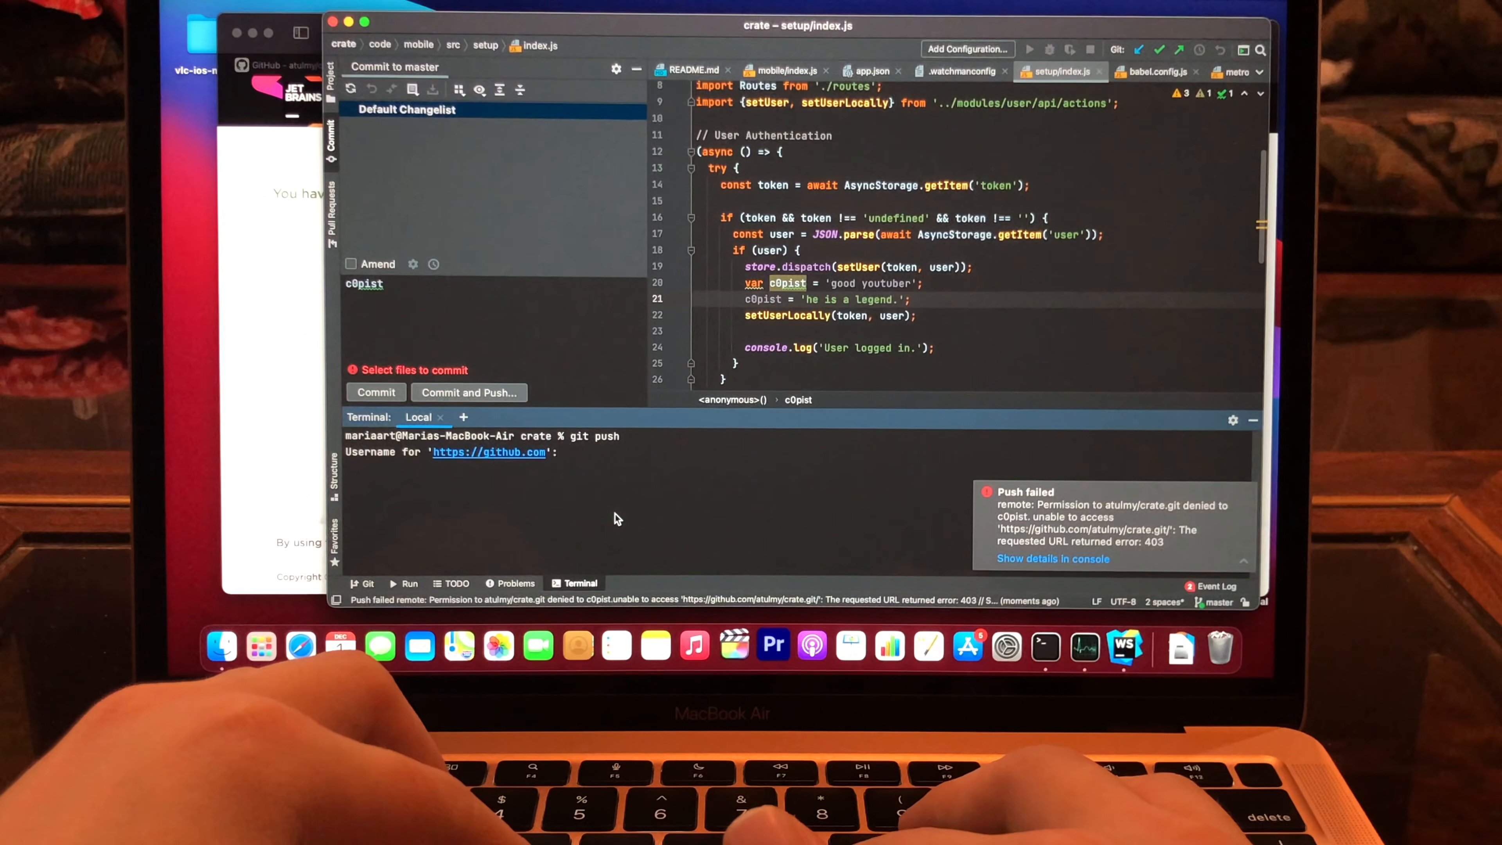
text(c0pist)
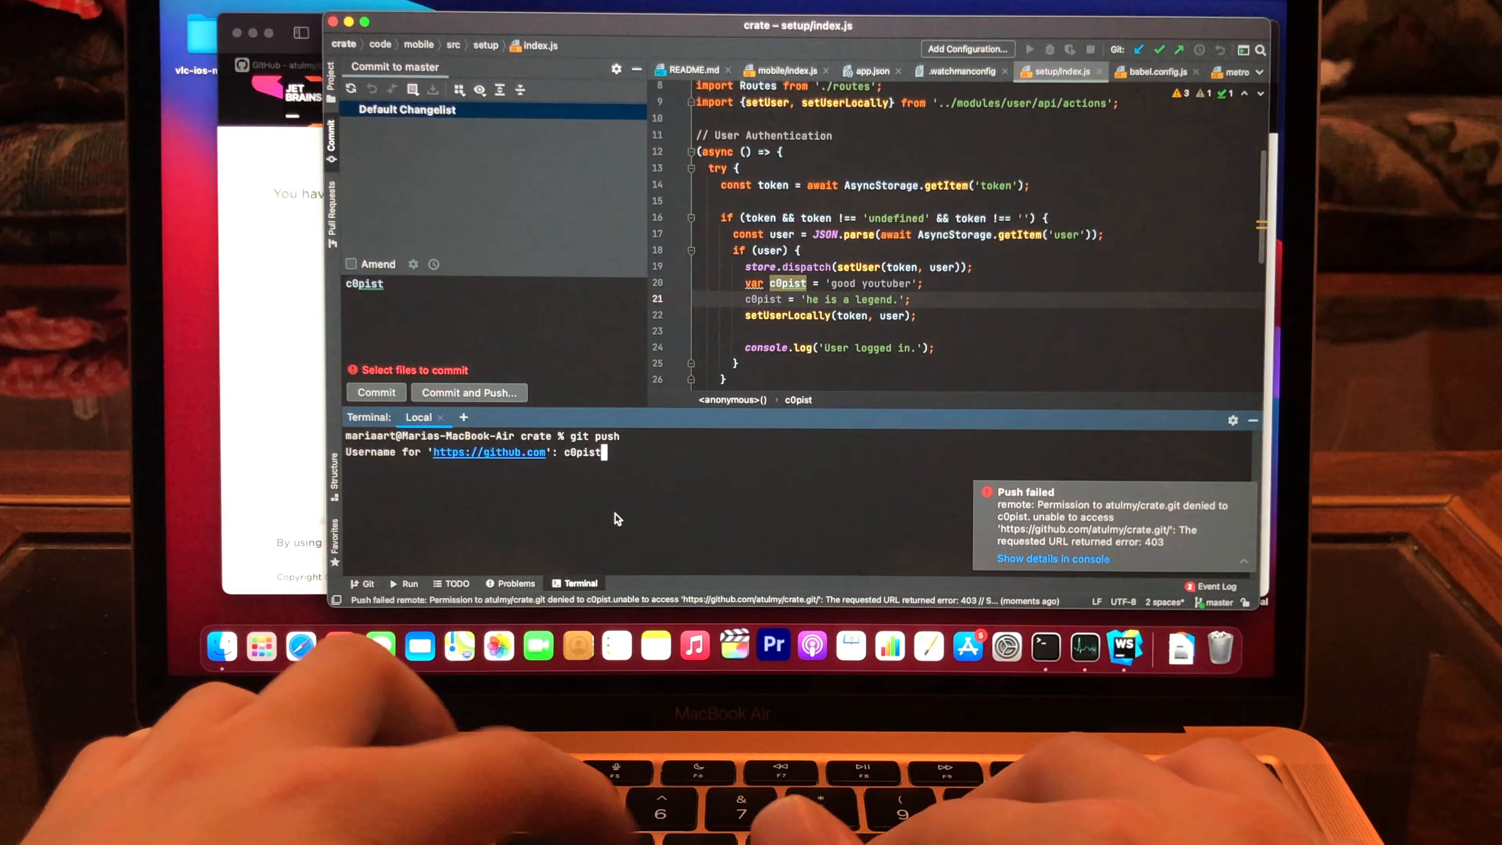